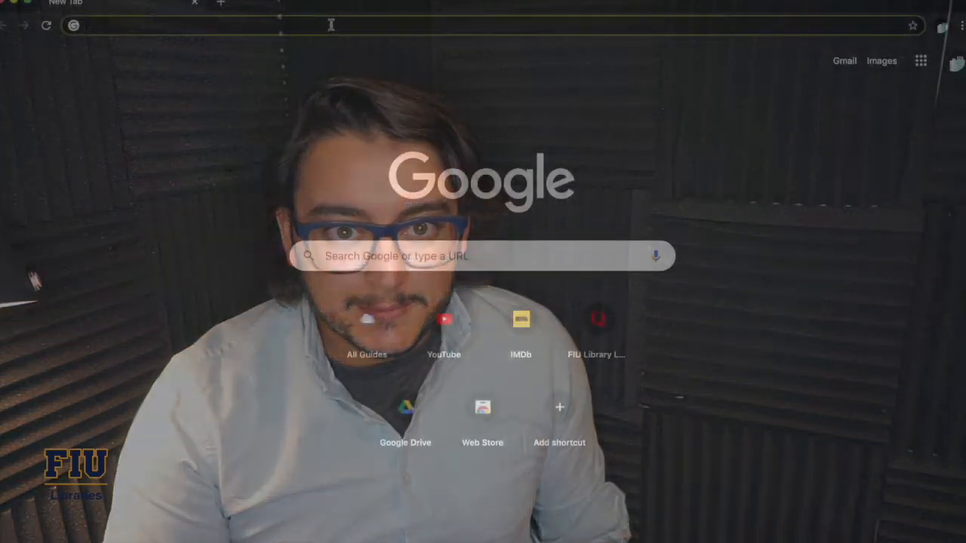
Navigate to the FIU Libraries homepage by entering 'library' in the address bar.
text(library.fiu.edu/?b=g&d=a)
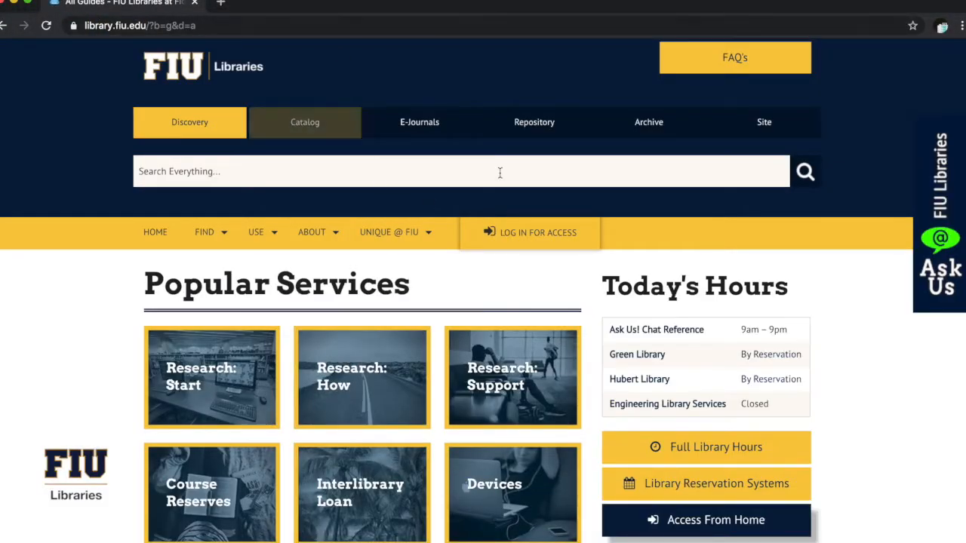
mouse_move(304, 123)
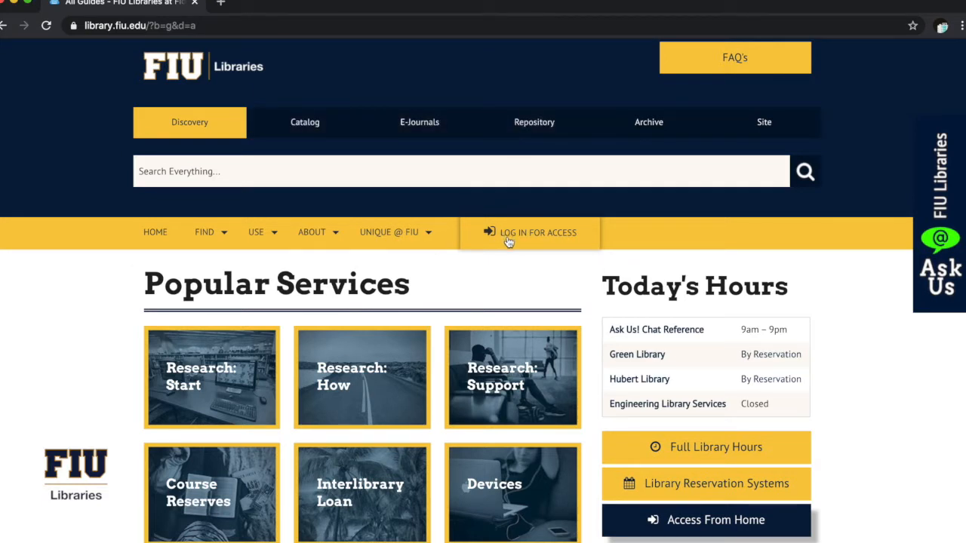
mouse_move(706, 520)
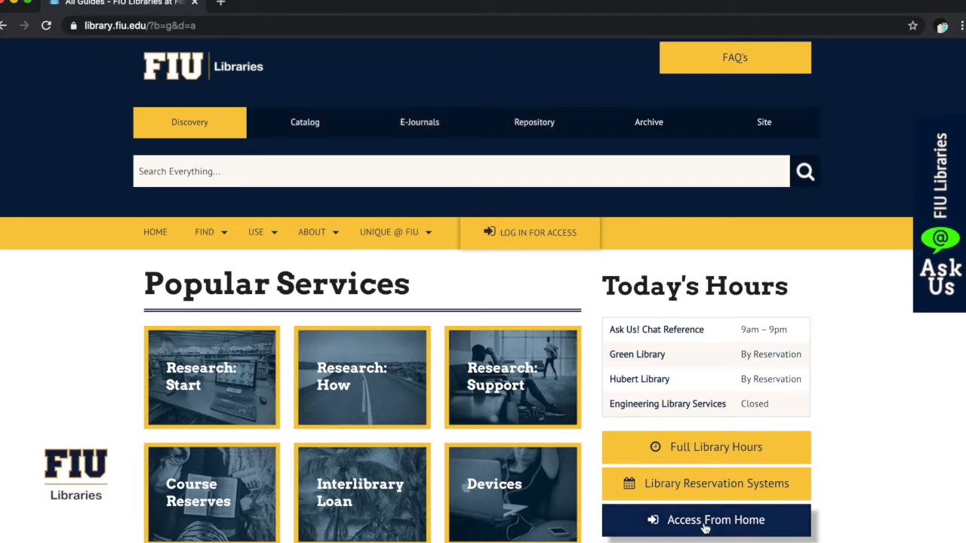
mouse_move(507, 239)
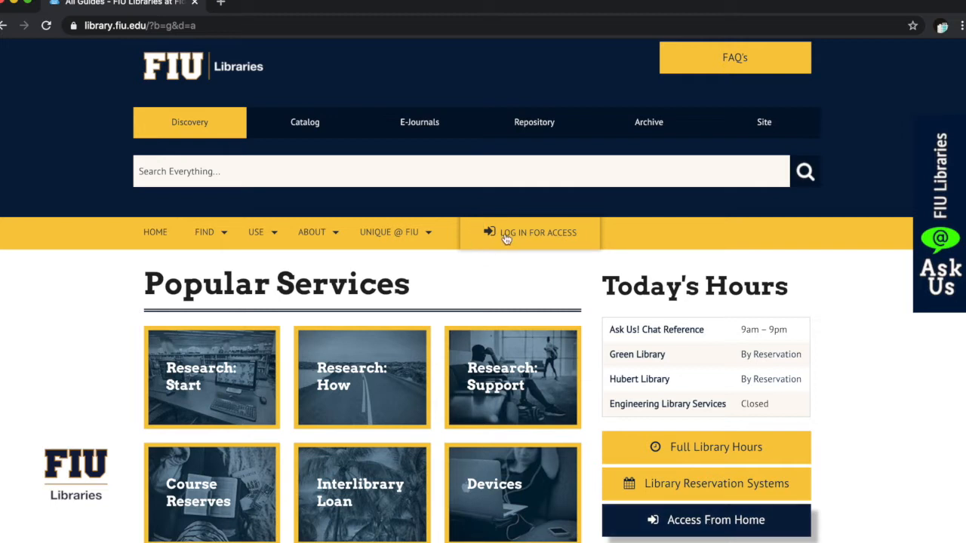
Sign in via 'LOG IN FOR ACCESS' for off-campus proxy access to library resources.
click(537, 232)
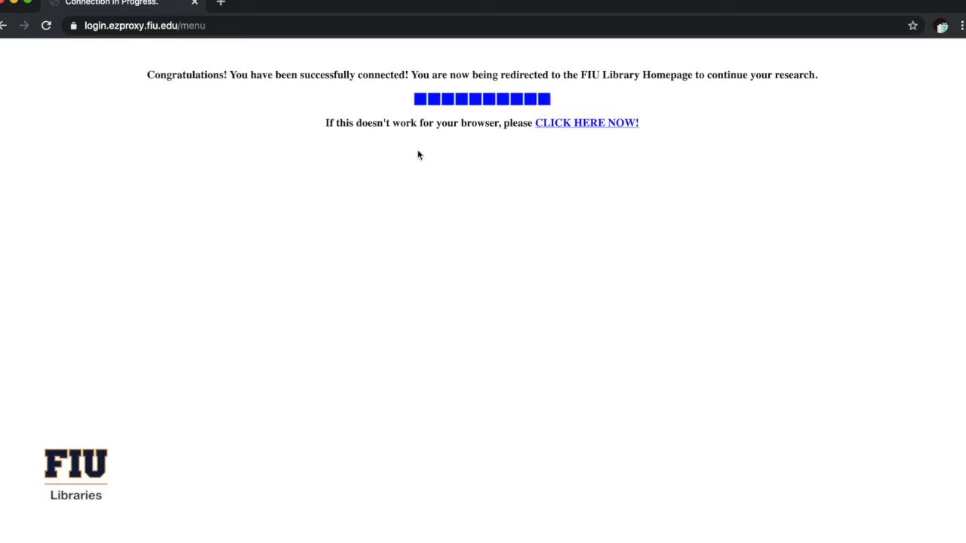
mouse_move(396, 99)
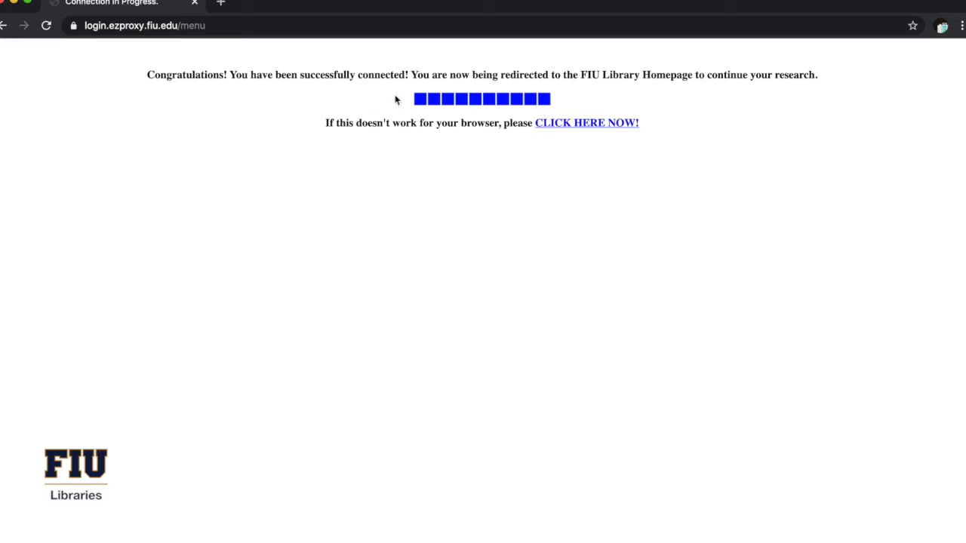
mouse_move(243, 124)
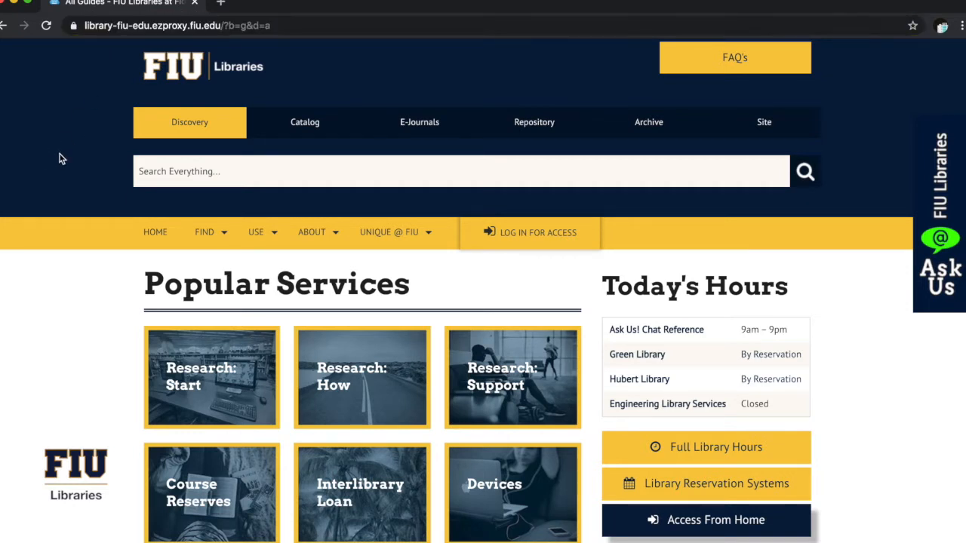
Go to the A-Z Databases list page via the Find menu.
click(204, 233)
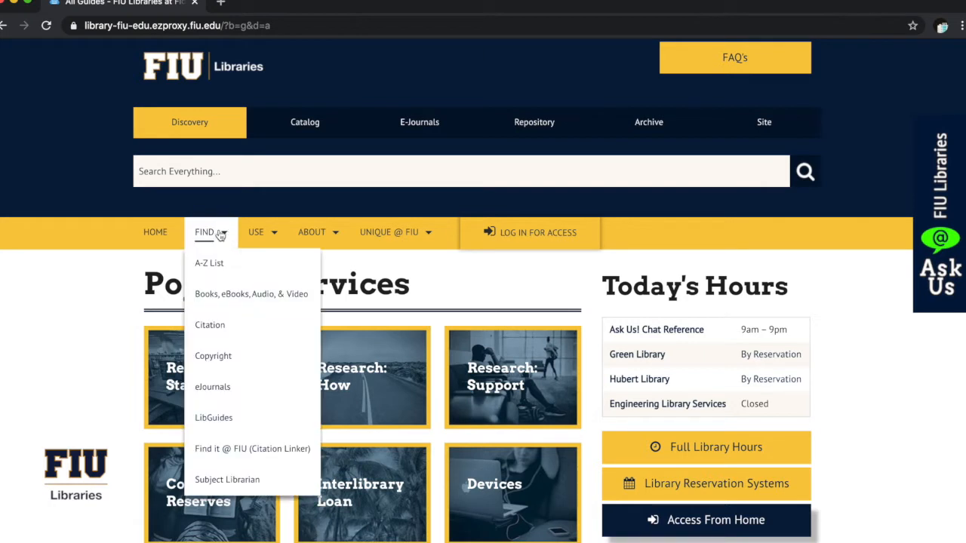
mouse_move(234, 270)
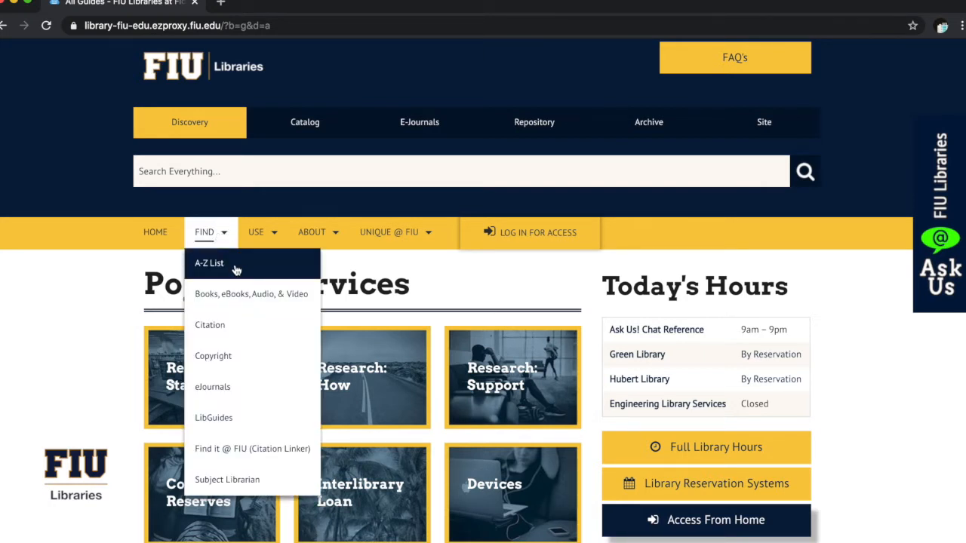
click(209, 263)
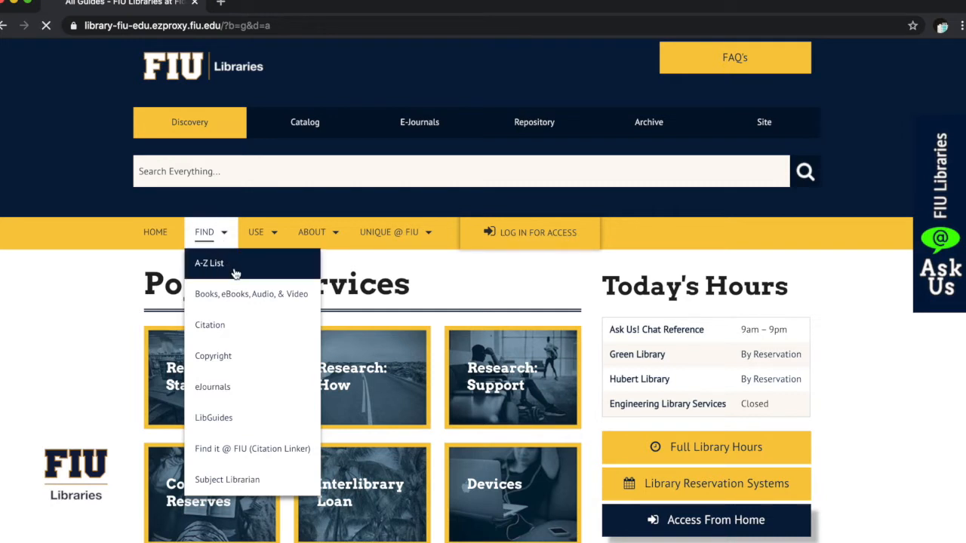
click(208, 262)
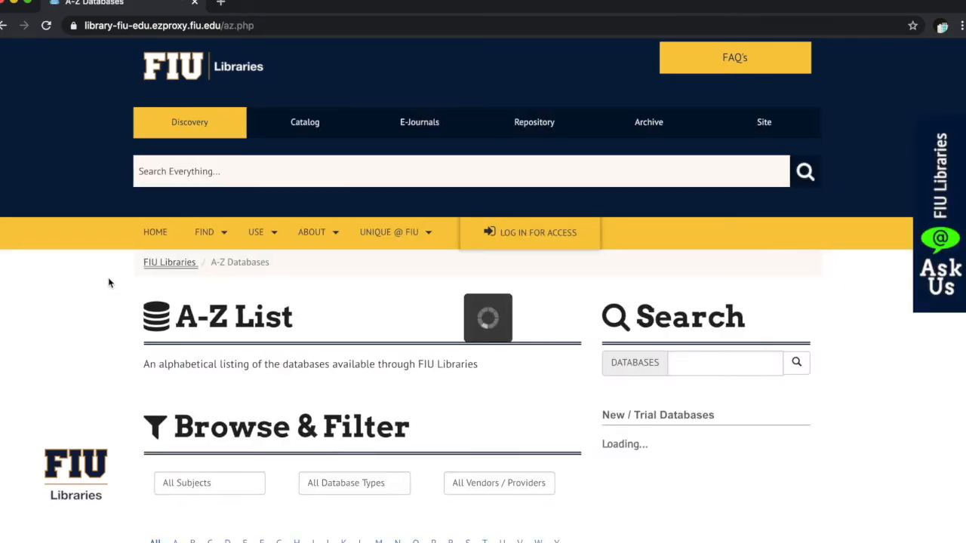
scroll(down, 3)
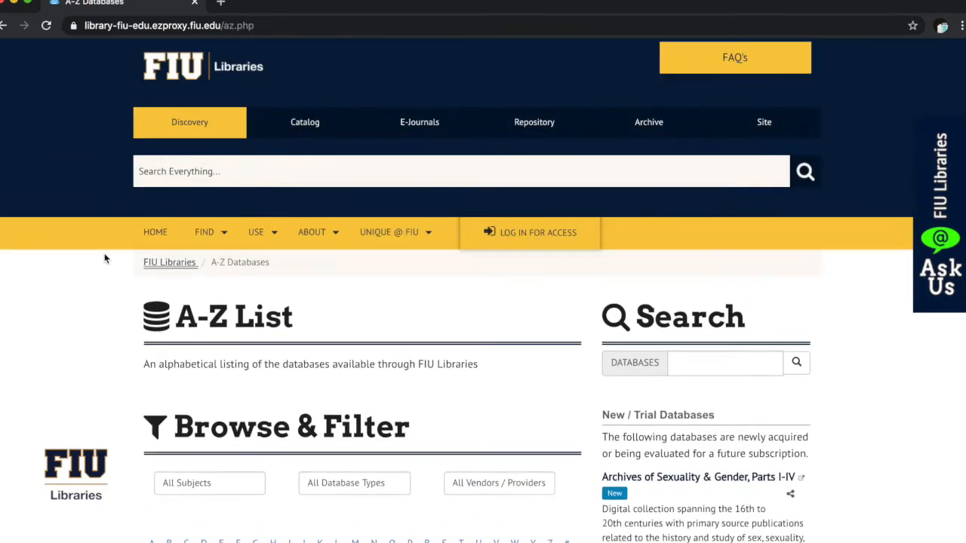
scroll(down, 3)
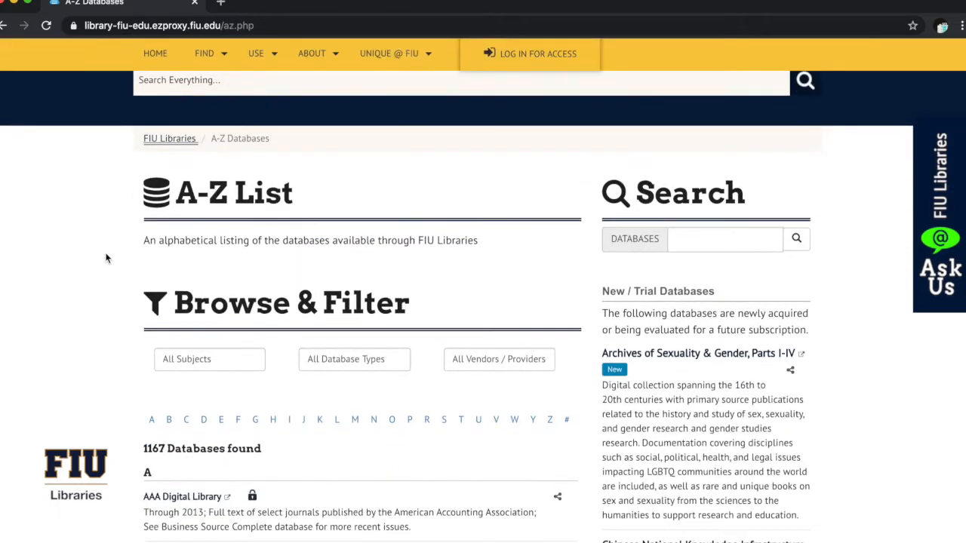
mouse_move(109, 257)
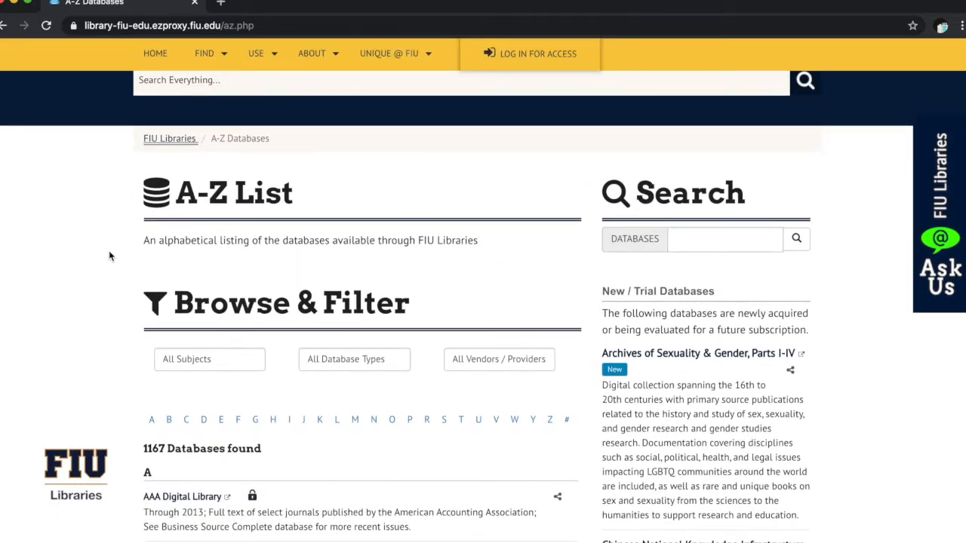
mouse_move(378, 315)
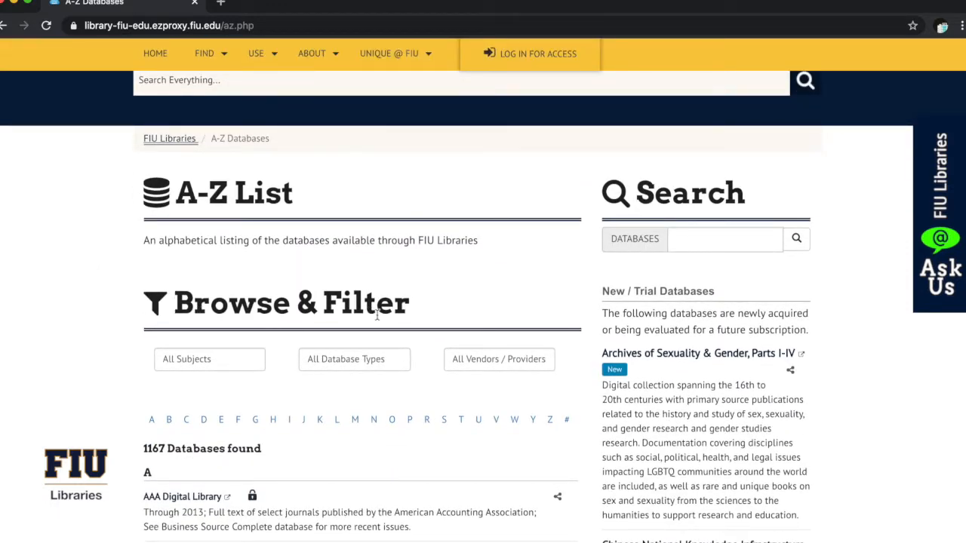
triple_click(289, 302)
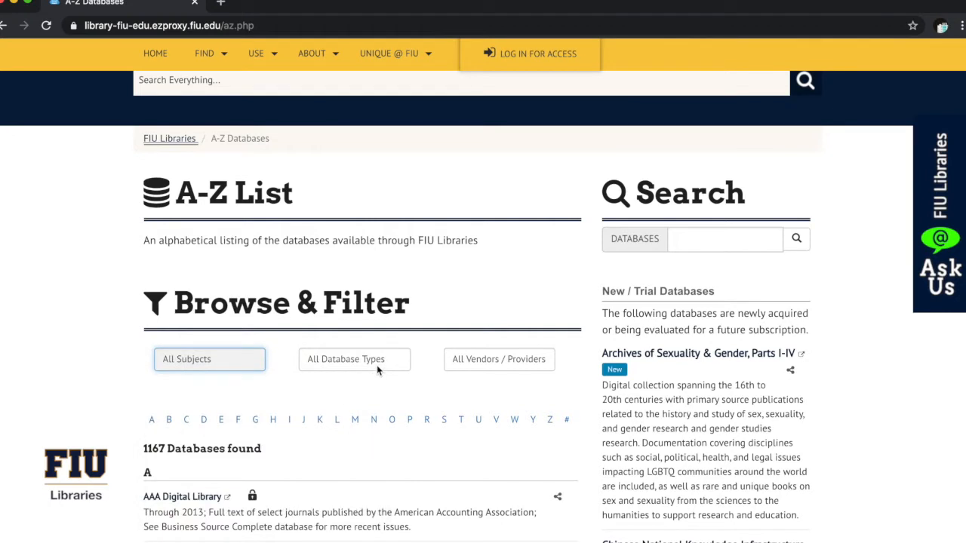
mouse_move(471, 373)
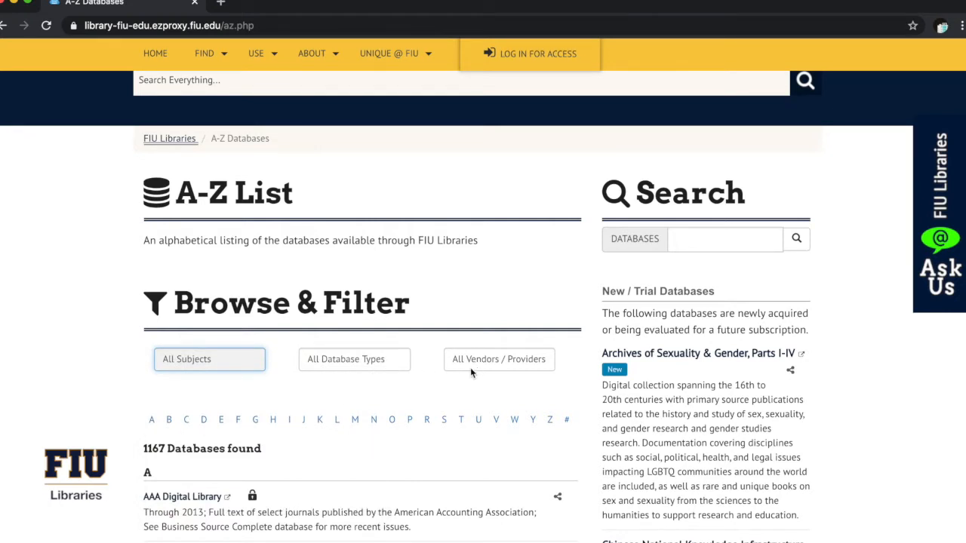
mouse_move(505, 295)
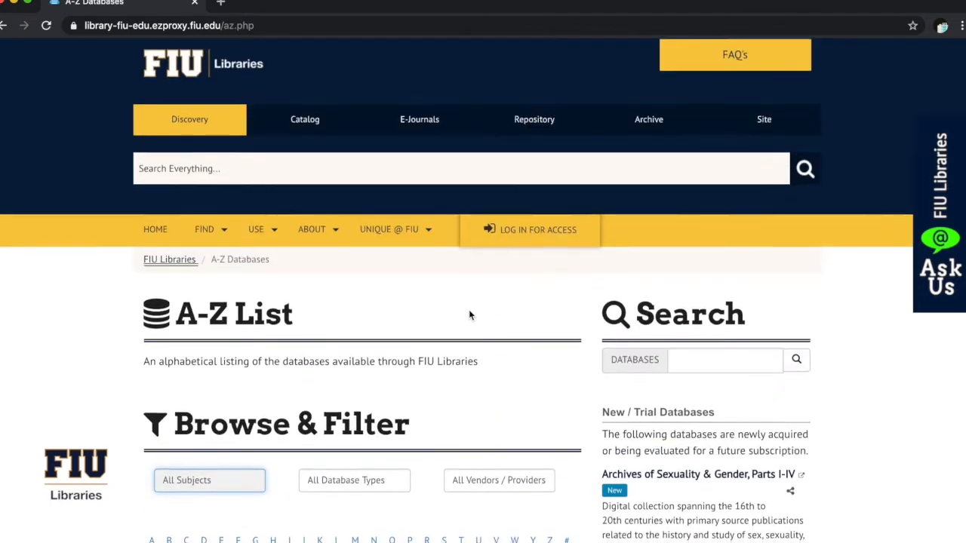
scroll(down, 3)
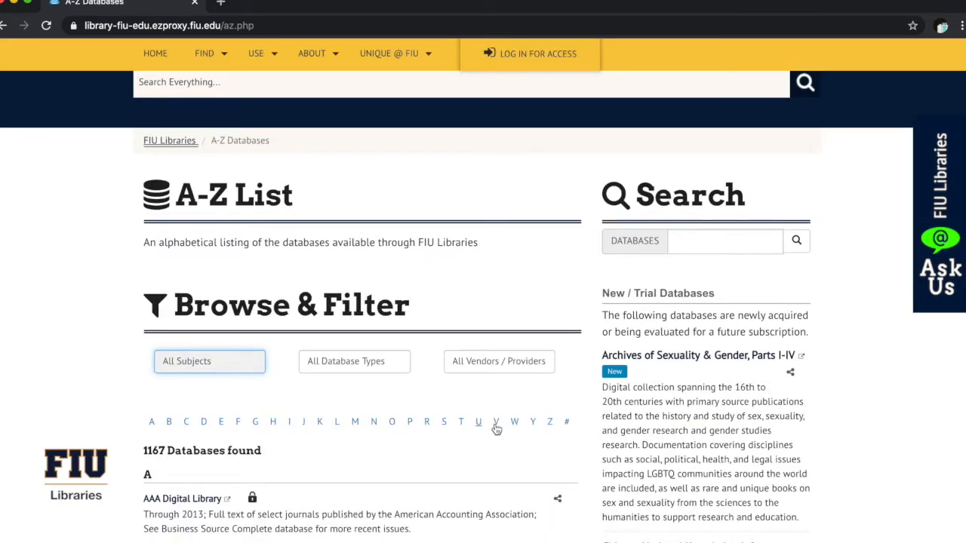
mouse_move(379, 434)
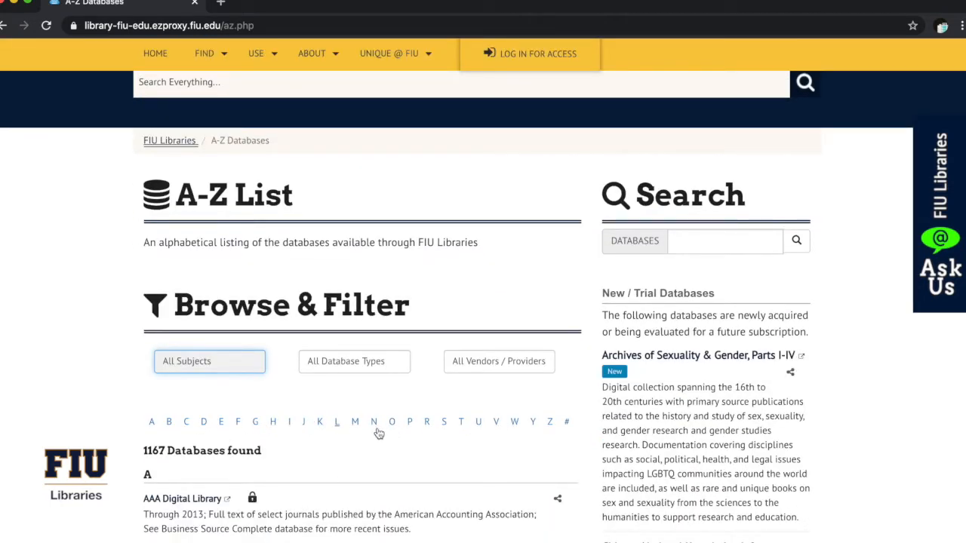
click(725, 242)
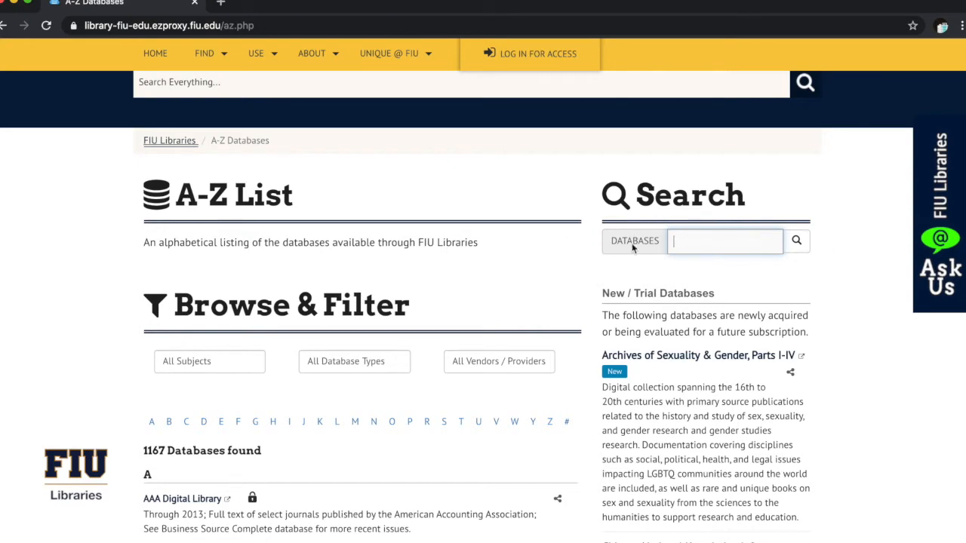
scroll(down, 3)
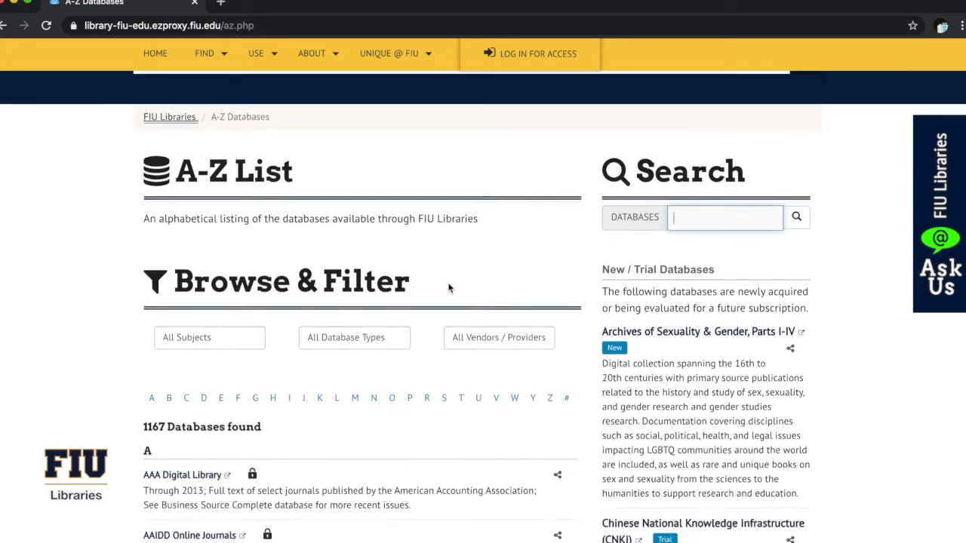
scroll(down, 3)
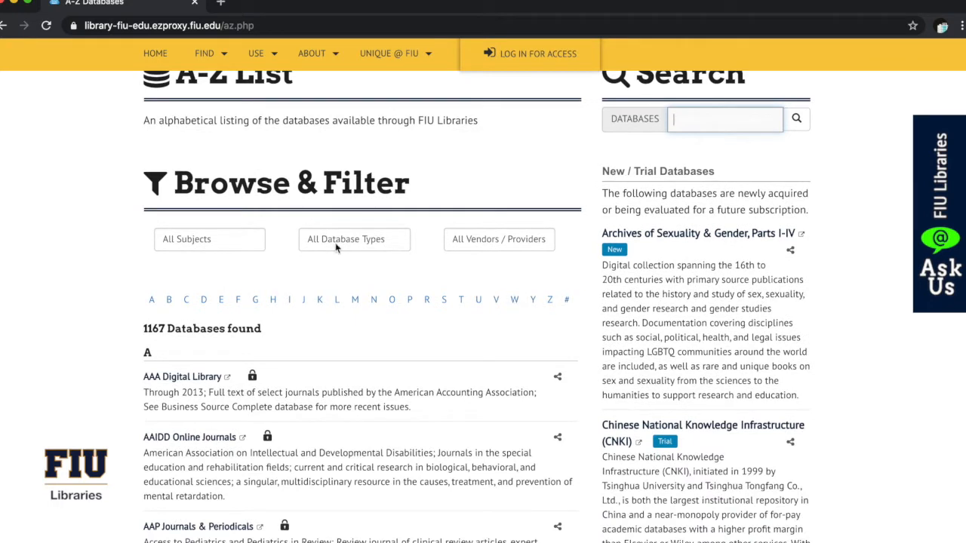
mouse_move(371, 275)
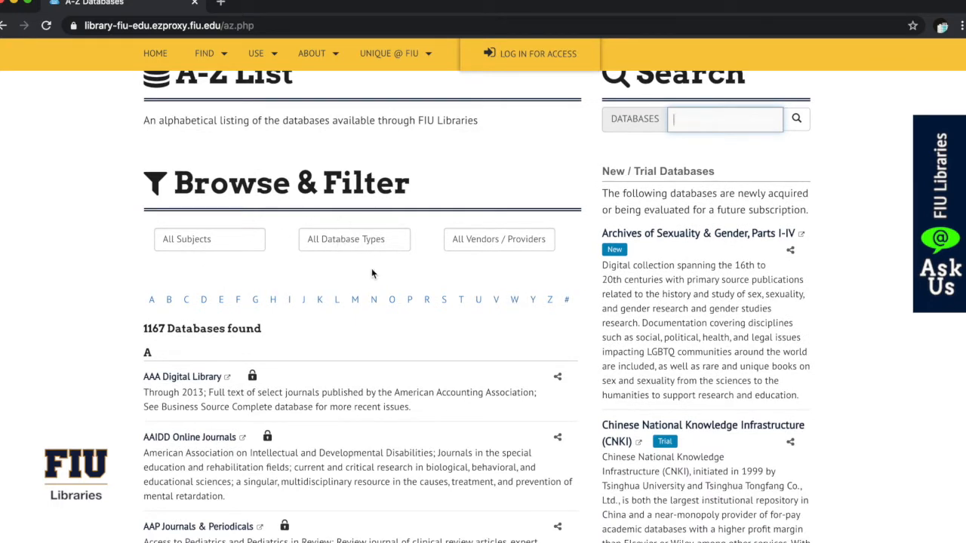
mouse_move(272, 269)
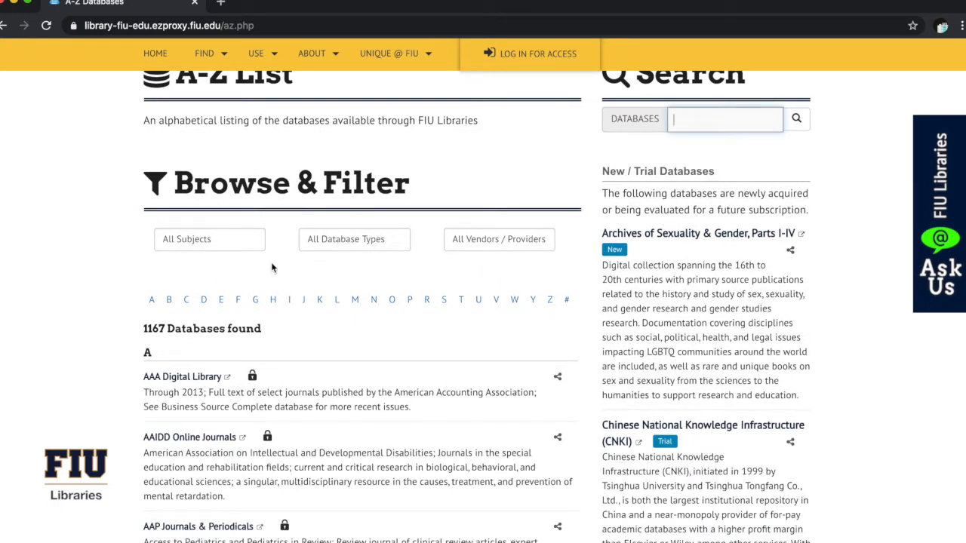
Filter the A-Z list to the History subject, showing 225 databases.
click(209, 239)
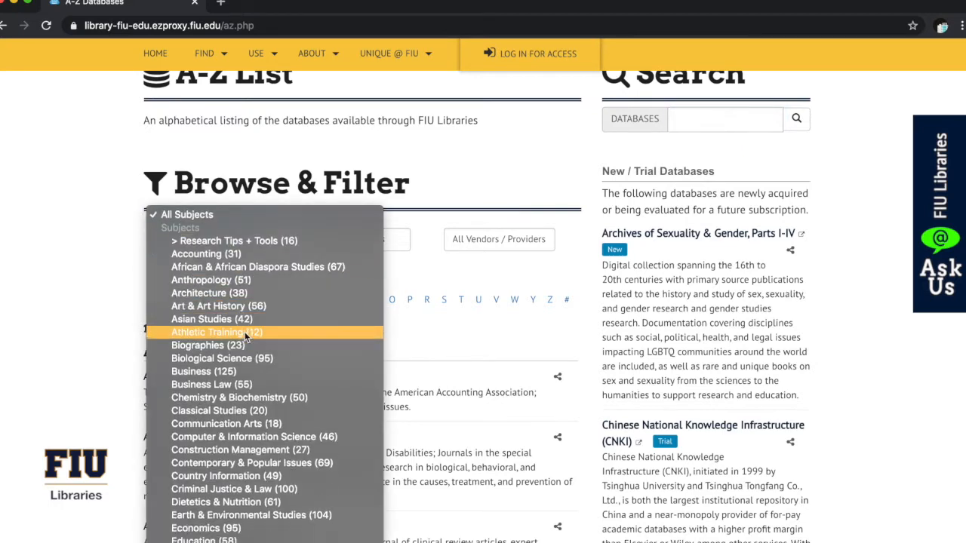
scroll(down, 3)
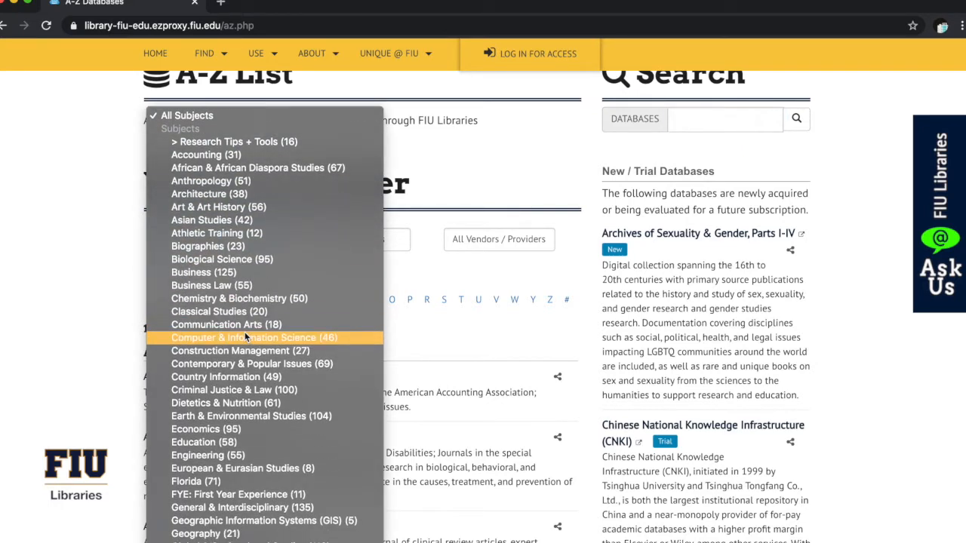
scroll(down, 3)
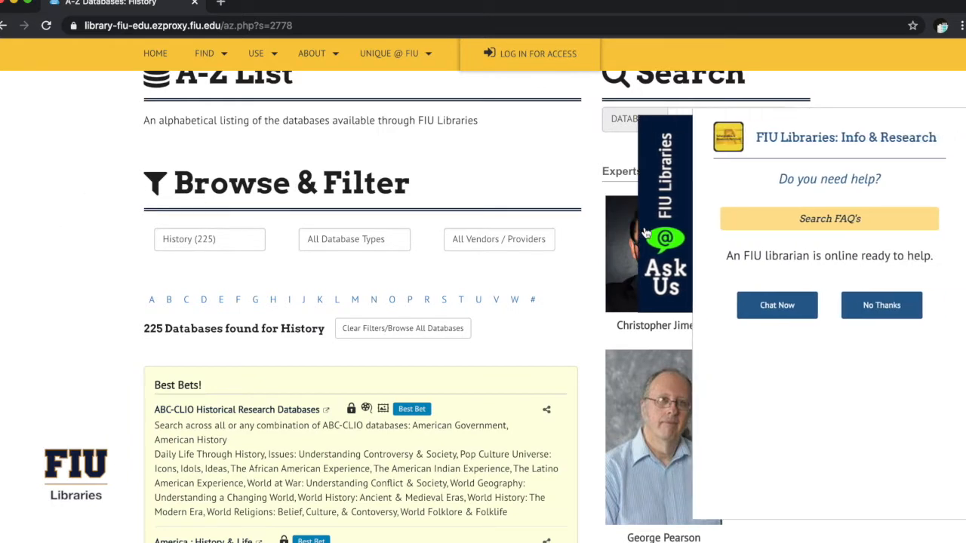
click(882, 305)
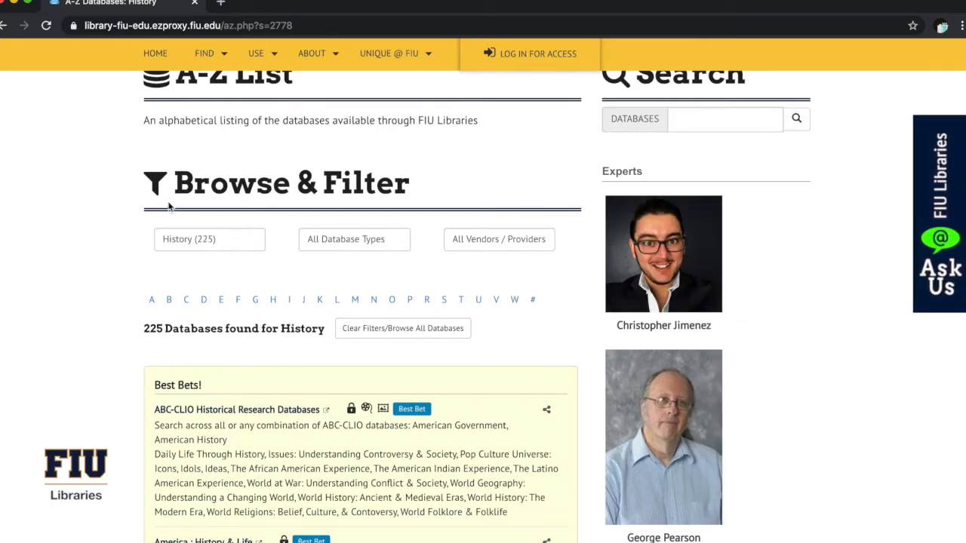
mouse_move(145, 234)
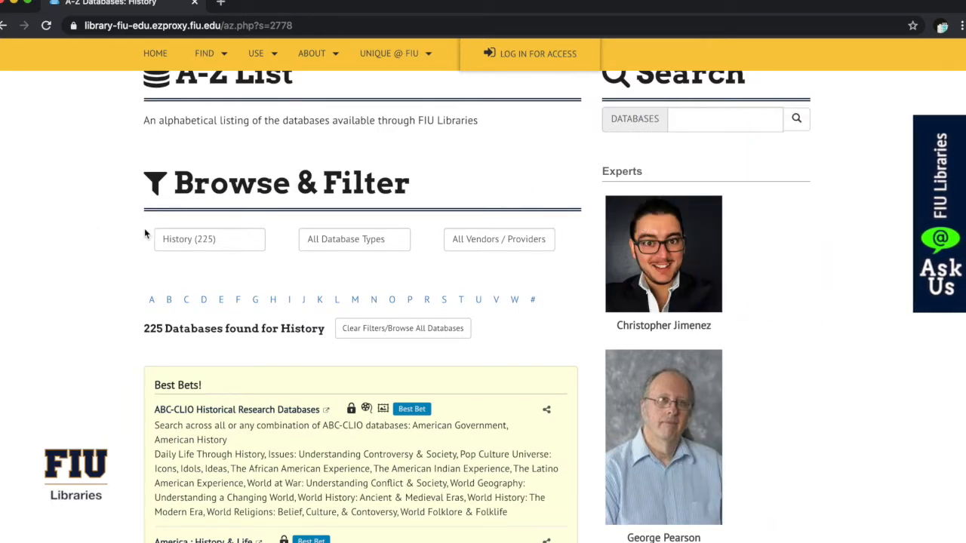
mouse_move(314, 329)
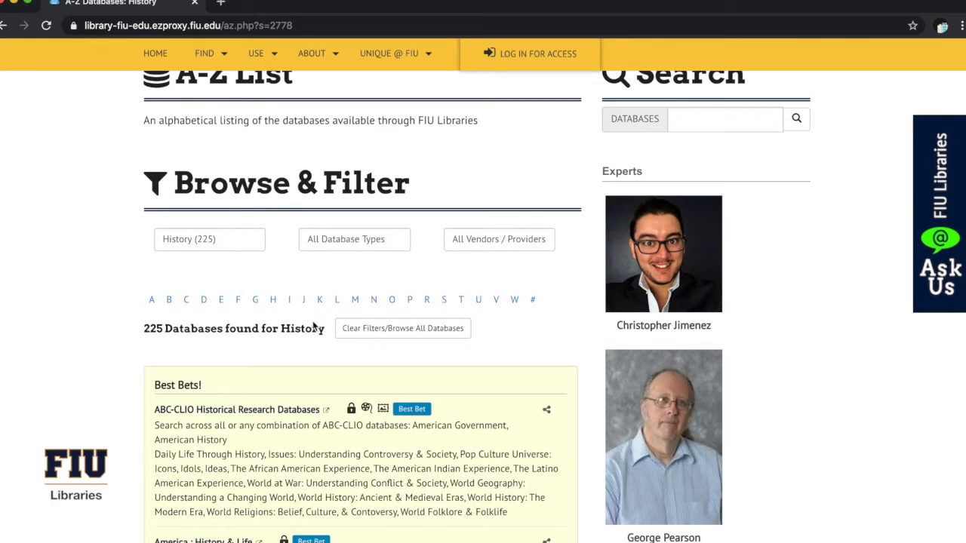
scroll(down, 3)
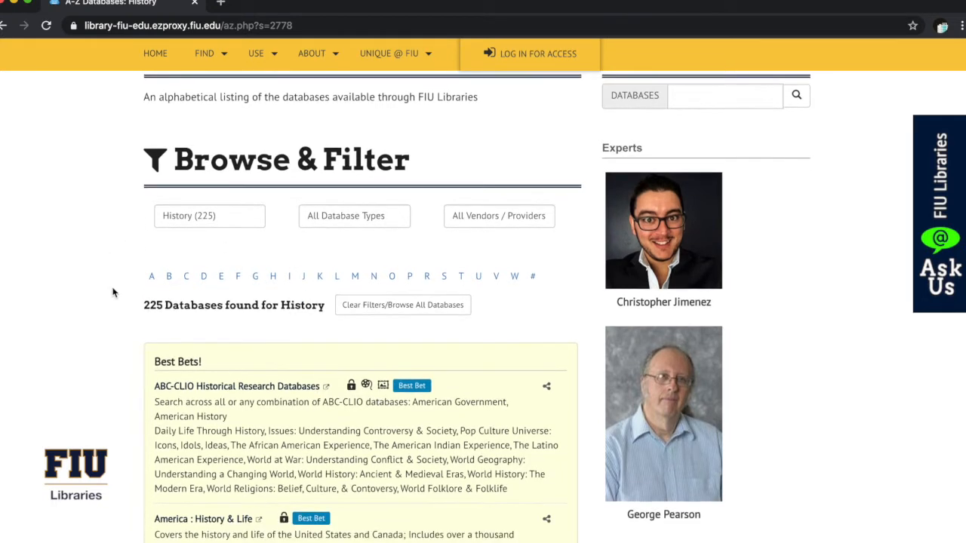
scroll(down, 3)
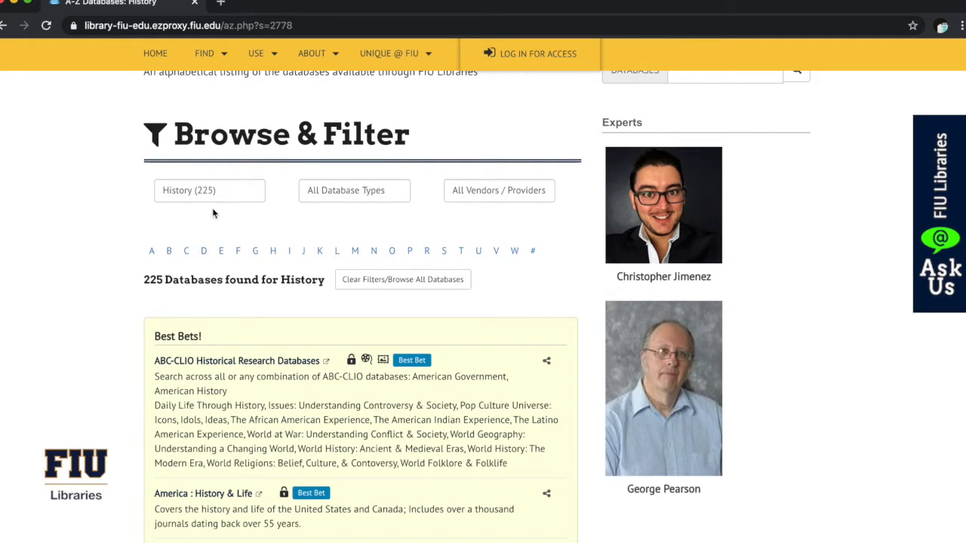
mouse_move(743, 222)
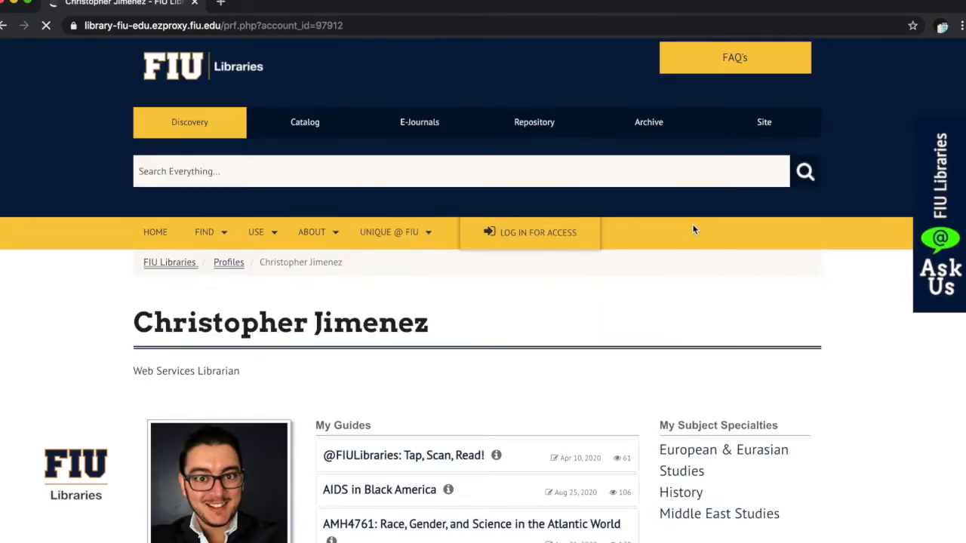
scroll(down, 3)
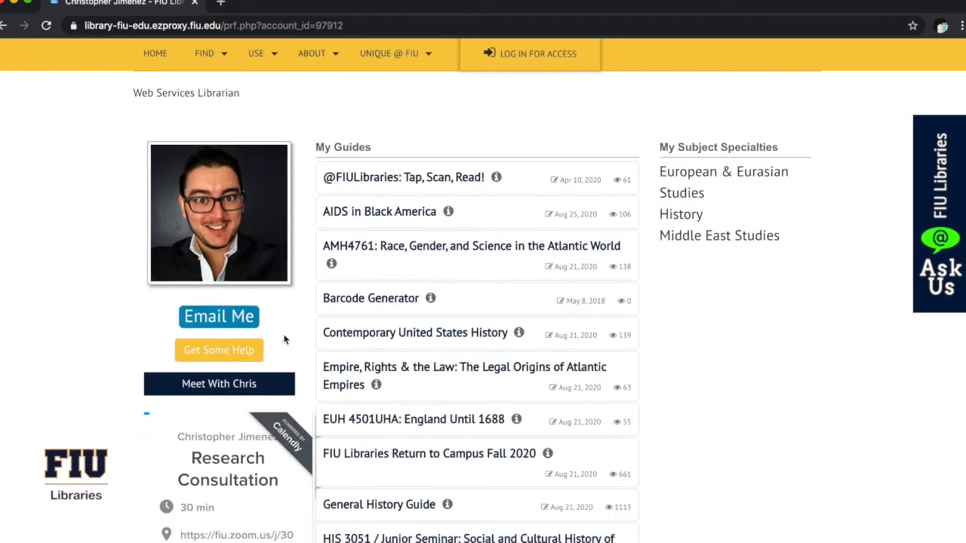
scroll(down, 3)
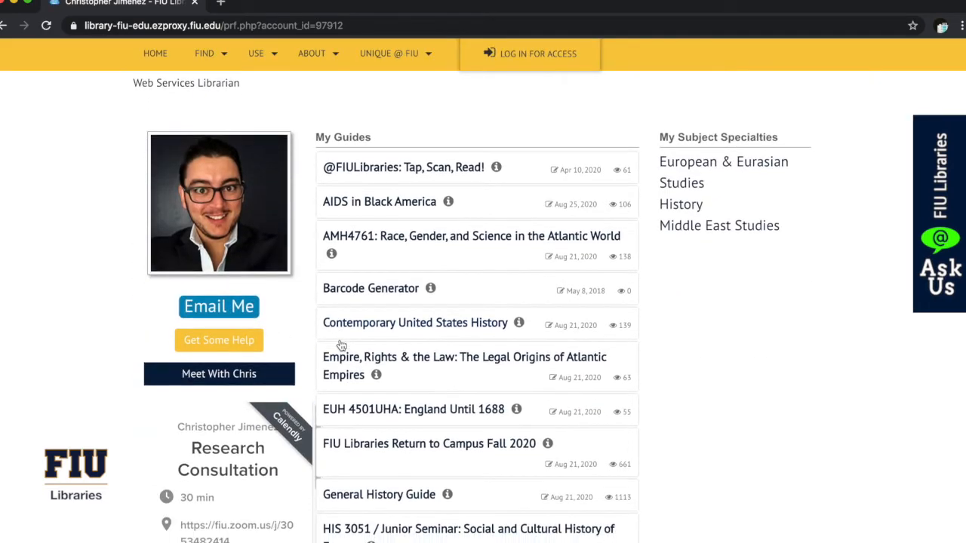
scroll(down, 3)
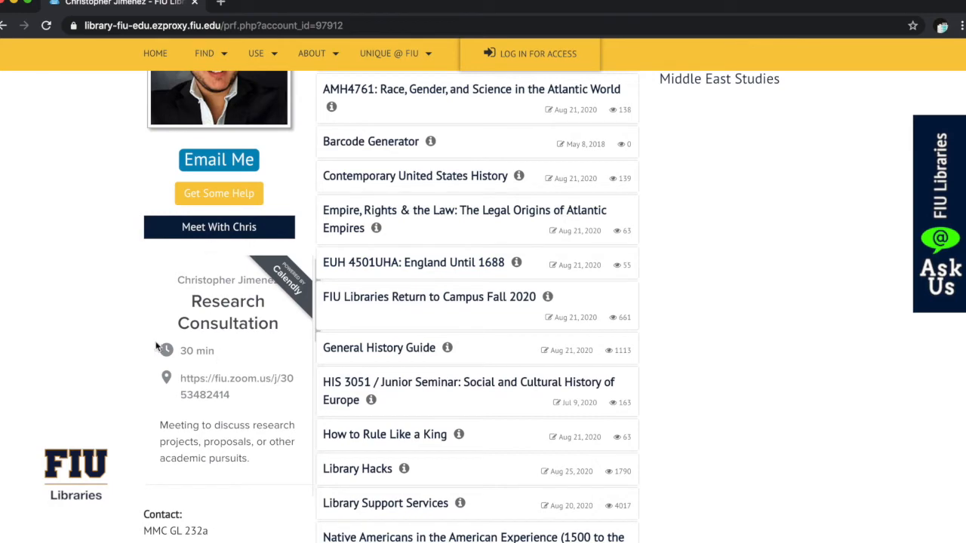
Return to the History A-Z list of 225 databases with its experts and guides.
scroll(down, 3)
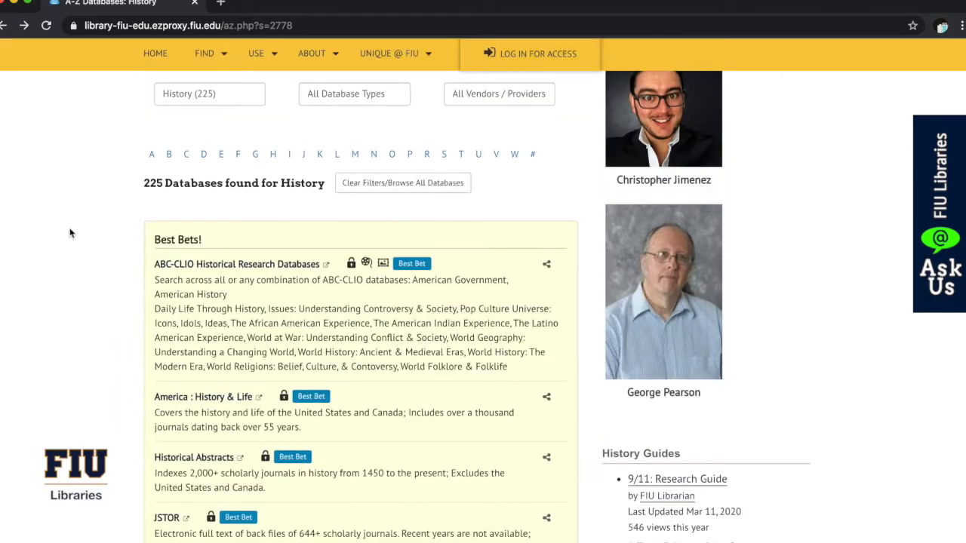
scroll(down, 3)
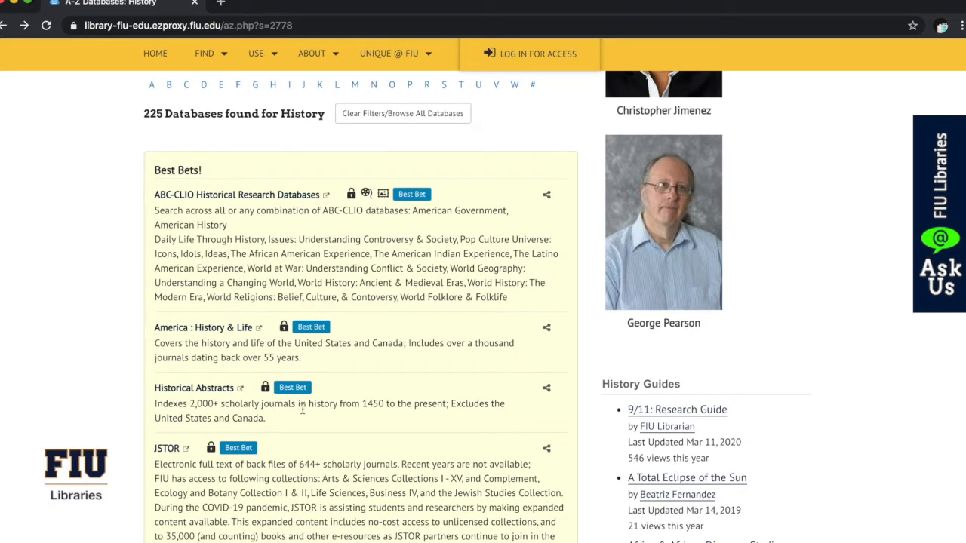
scroll(down, 3)
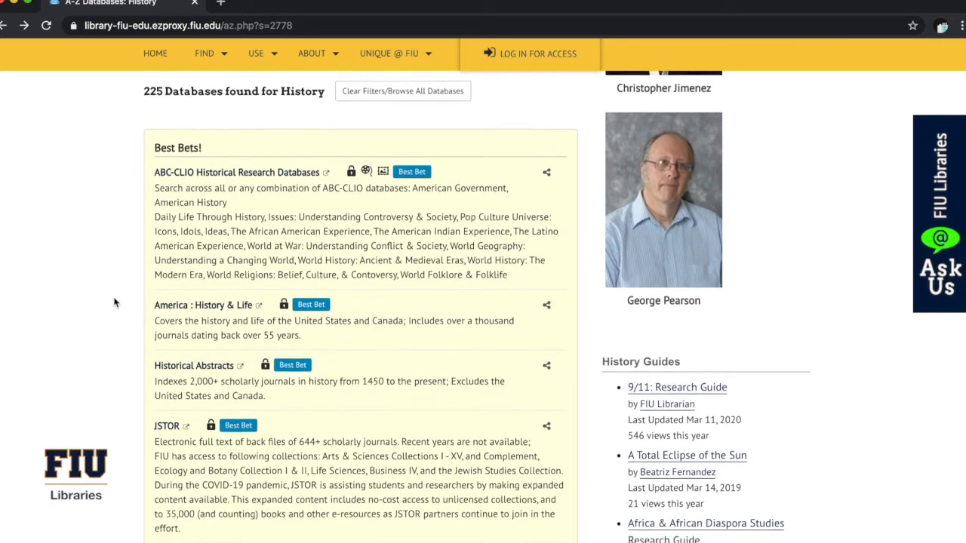
scroll(down, 3)
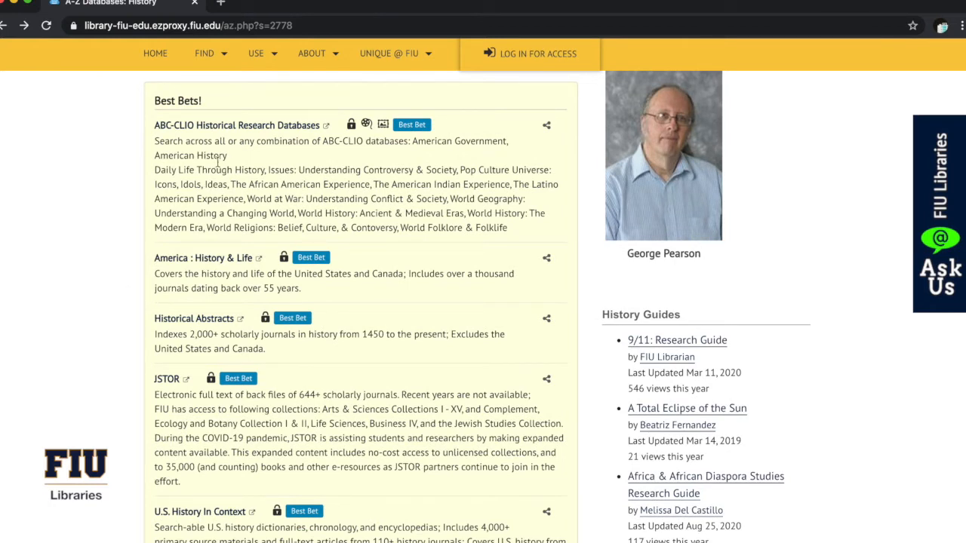
mouse_move(247, 259)
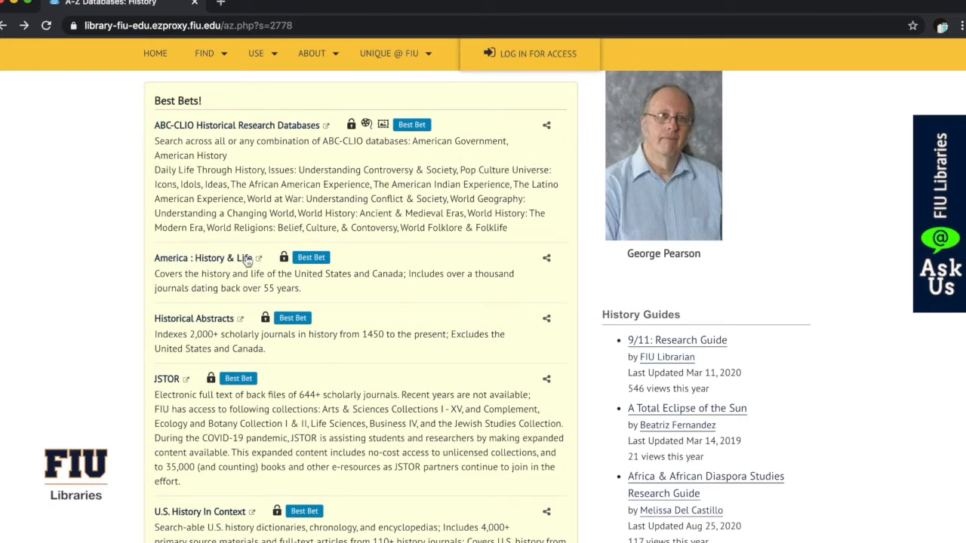
scroll(down, 3)
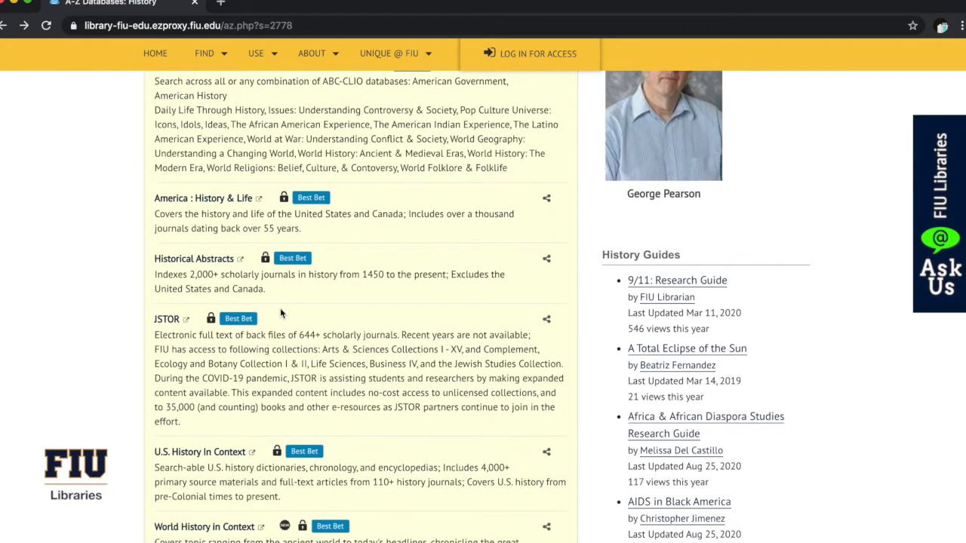
scroll(down, 3)
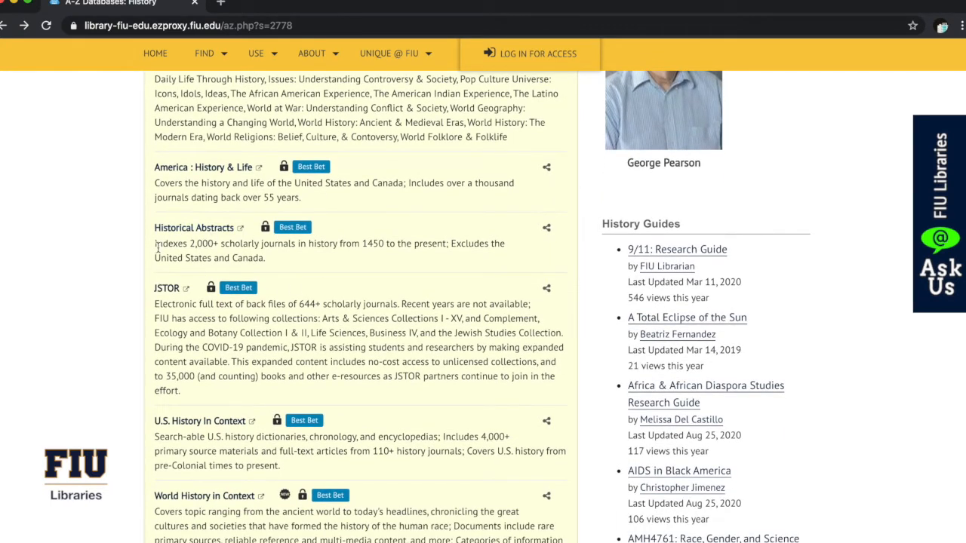
scroll(down, 3)
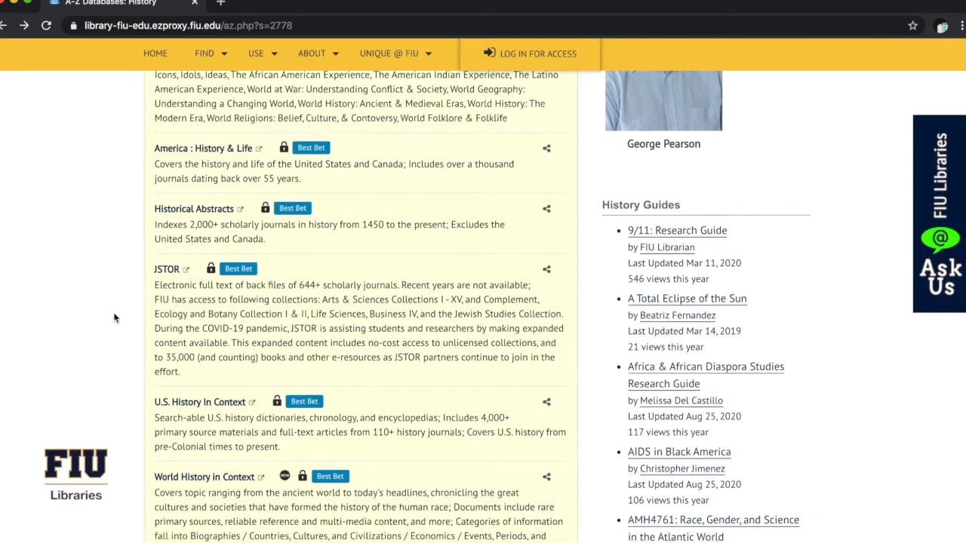
scroll(down, 3)
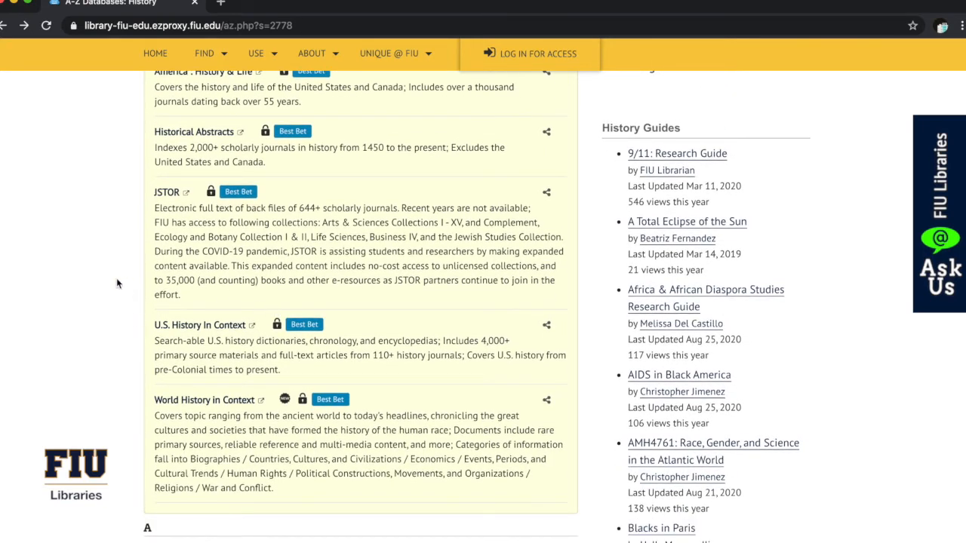
scroll(down, 3)
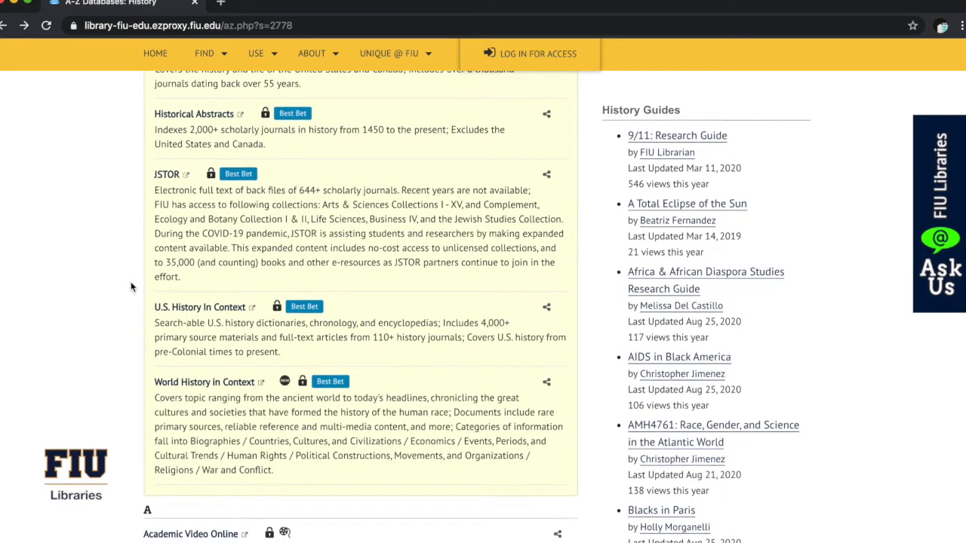
scroll(down, 3)
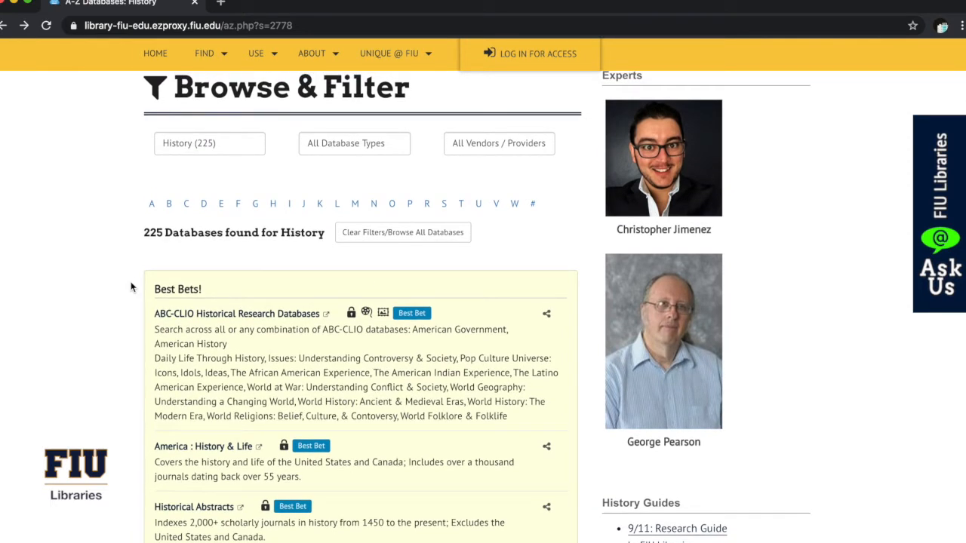
Narrow the History list to Archives & Primary Sources, leaving 101 databases.
scroll(down, 3)
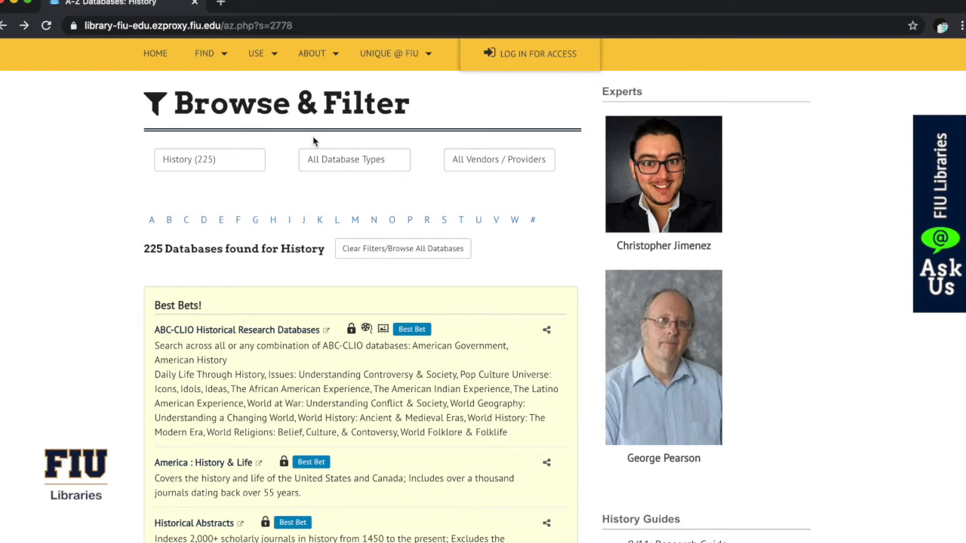
mouse_move(323, 151)
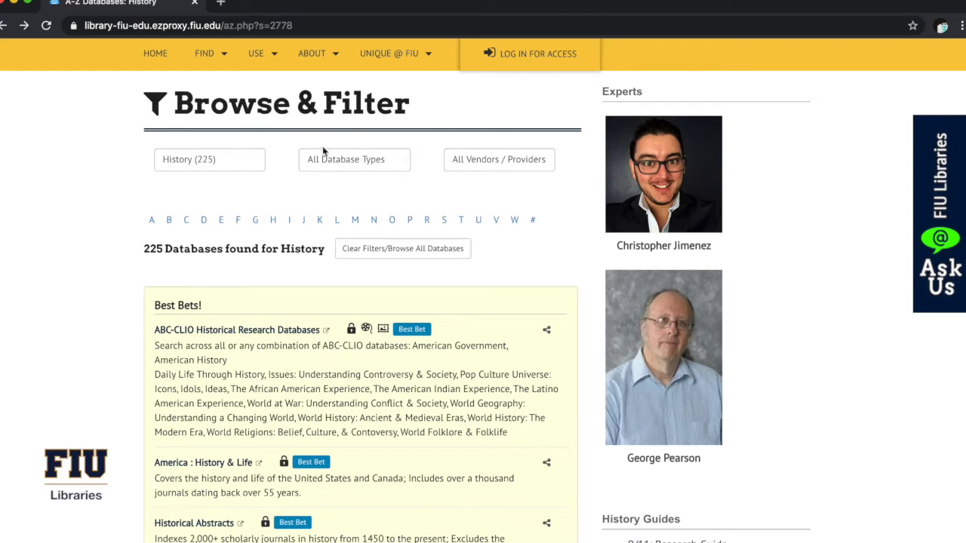
mouse_move(250, 171)
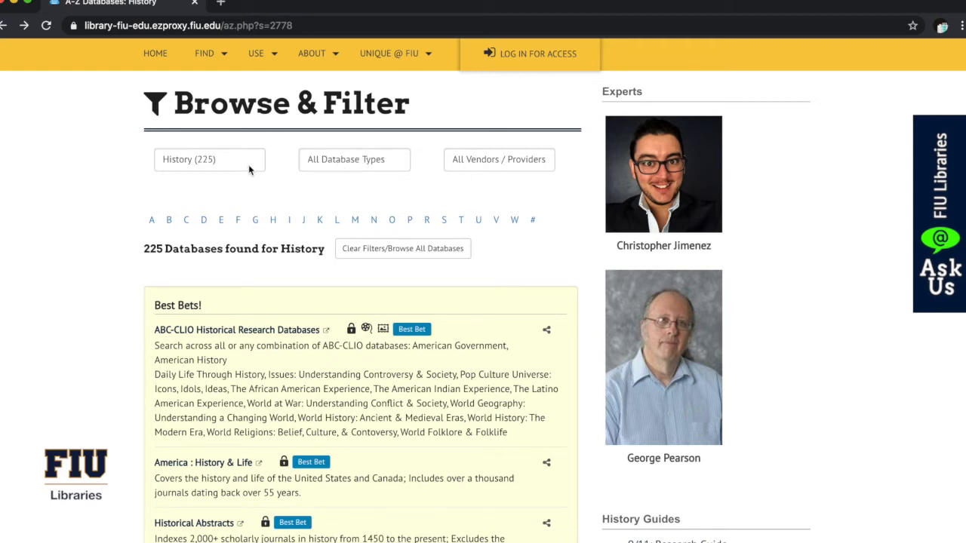
click(353, 160)
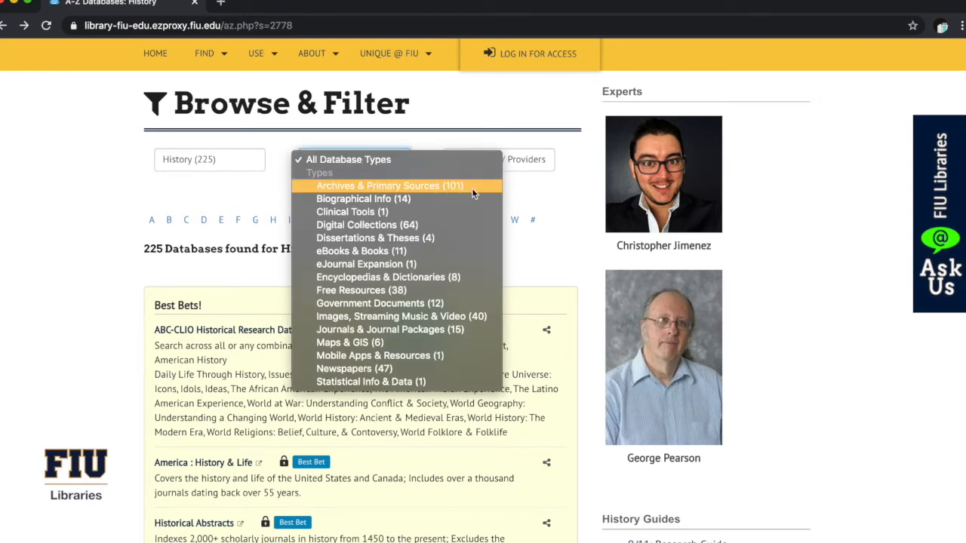
mouse_move(471, 190)
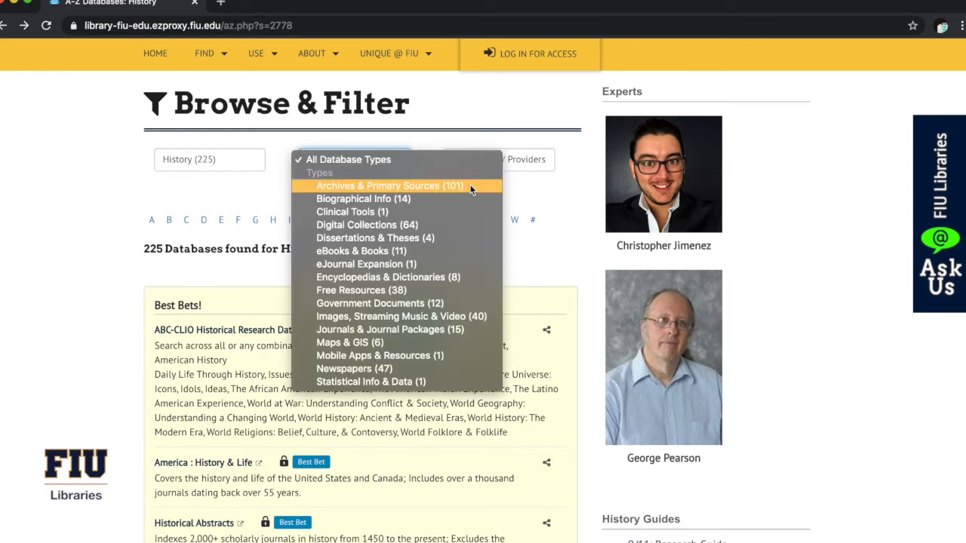
click(389, 186)
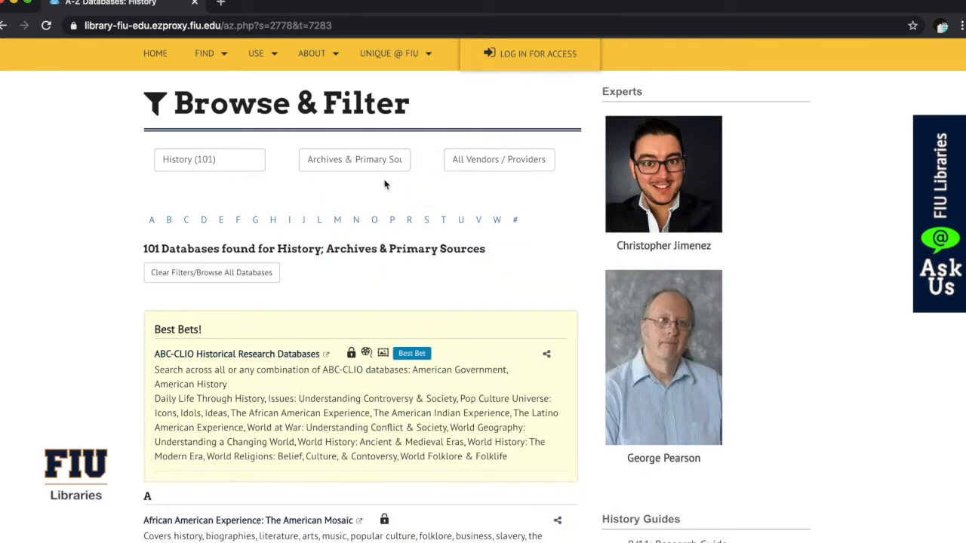
mouse_move(258, 323)
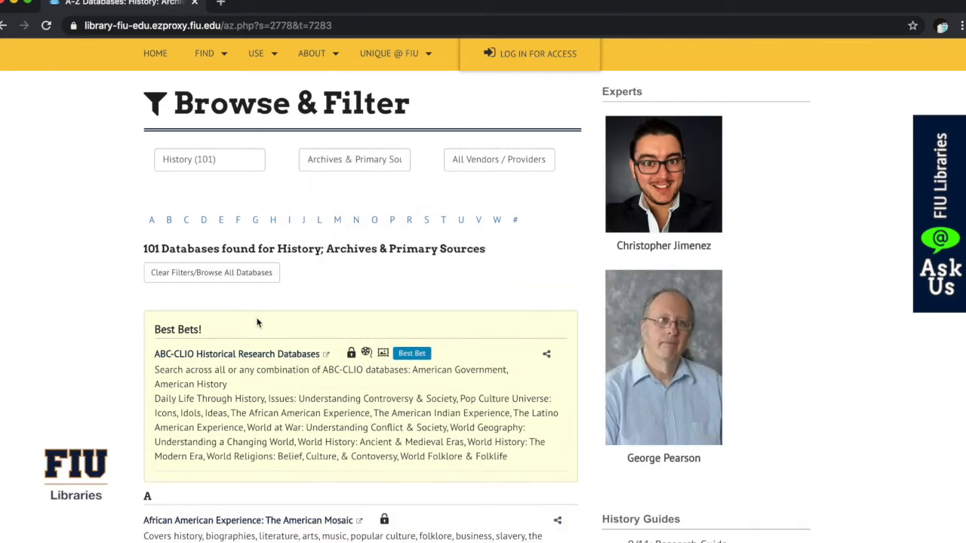
mouse_move(329, 156)
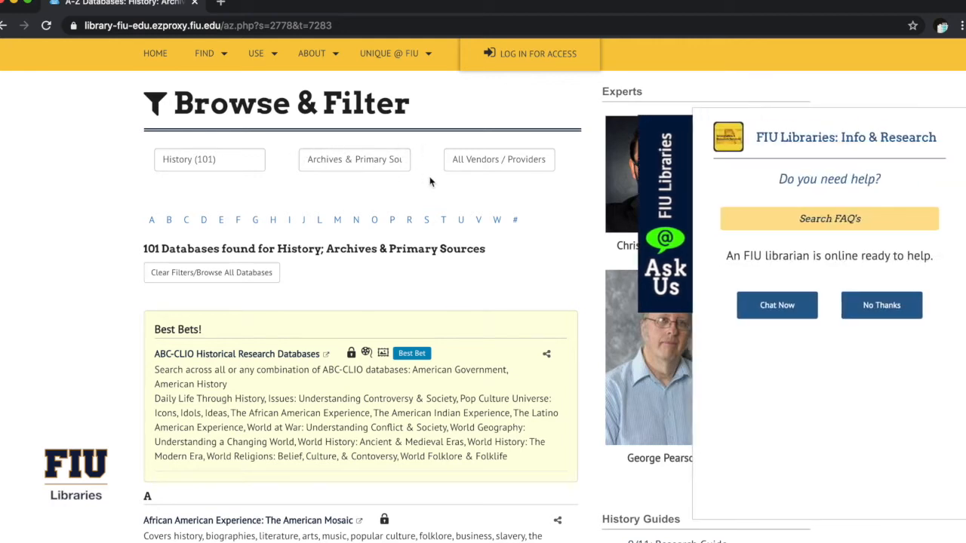
Dismiss the Ask Us chat offer and browse the 101 archives databases into the B entries.
click(881, 305)
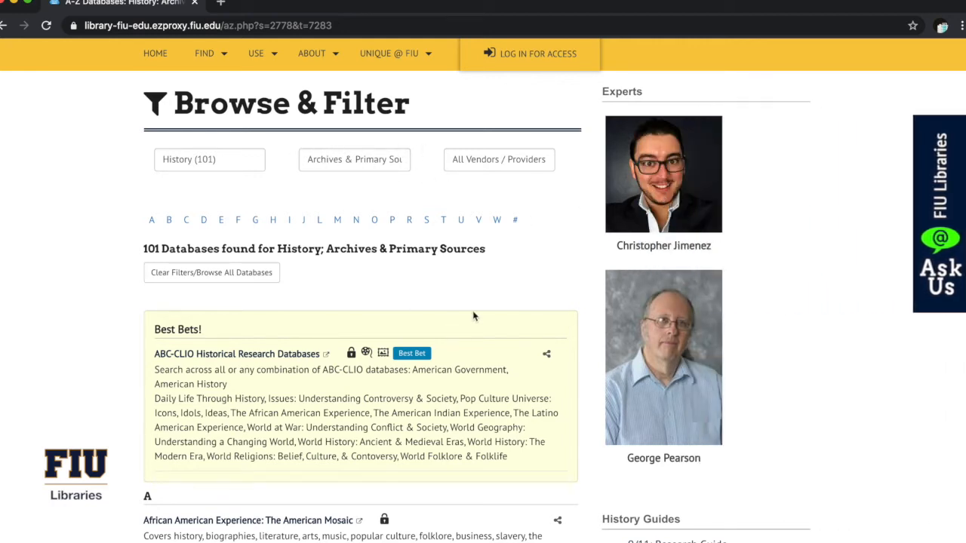
scroll(down, 3)
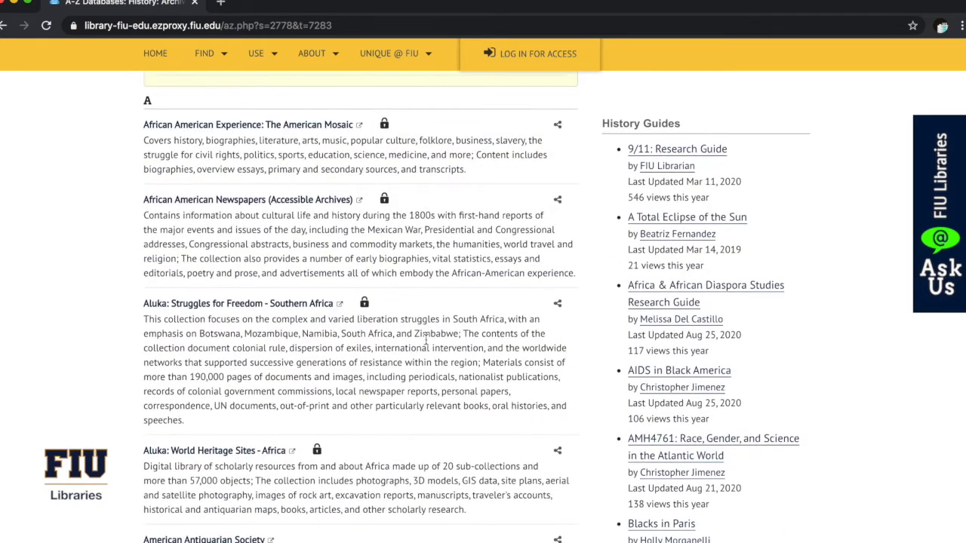
scroll(down, 3)
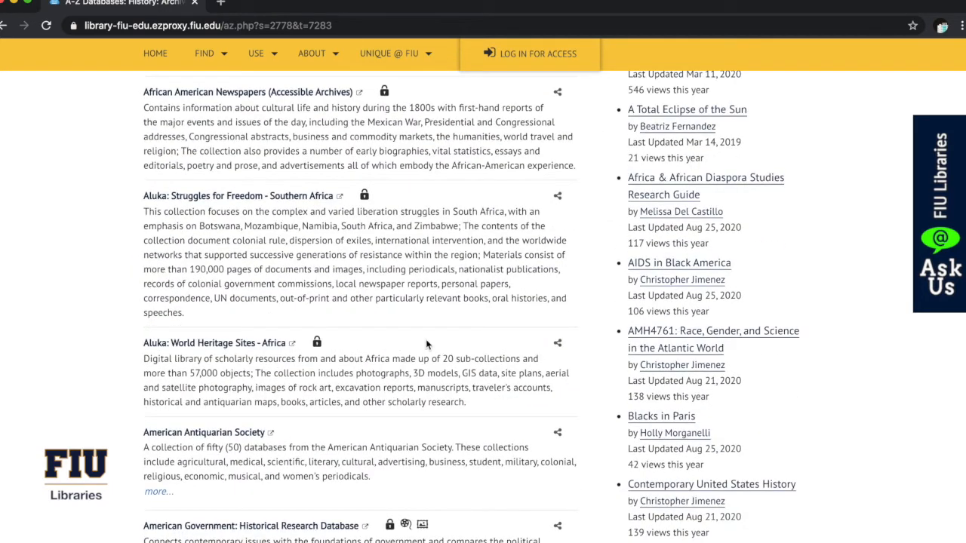
scroll(down, 3)
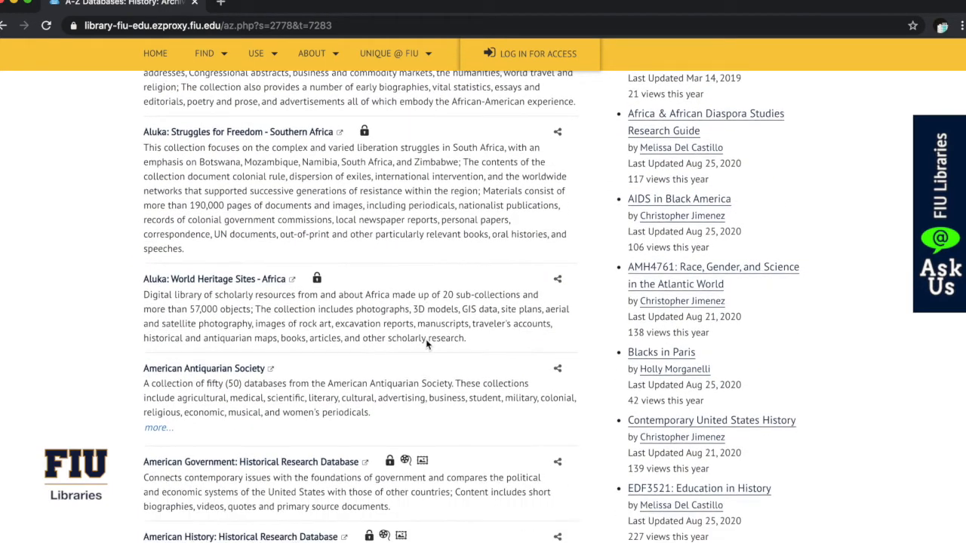
scroll(down, 3)
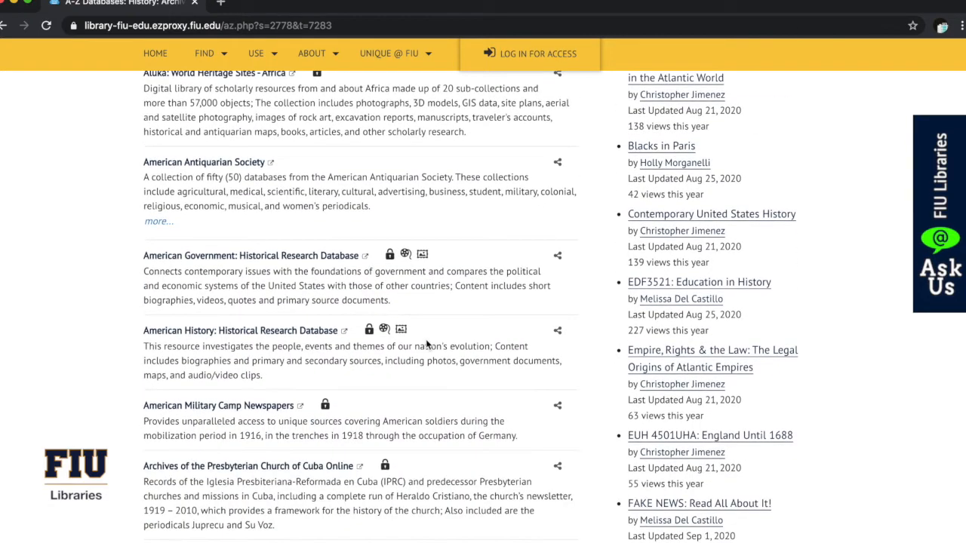
scroll(down, 3)
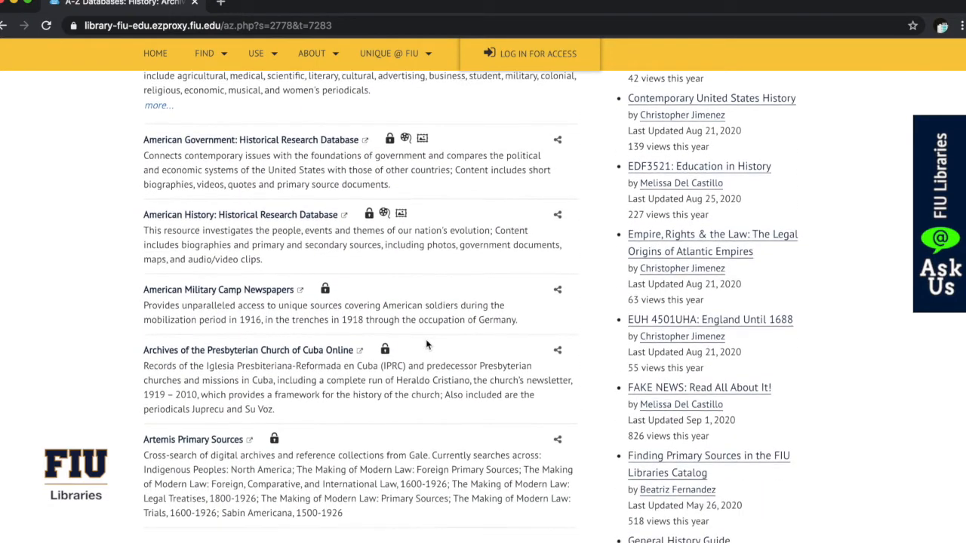
scroll(down, 3)
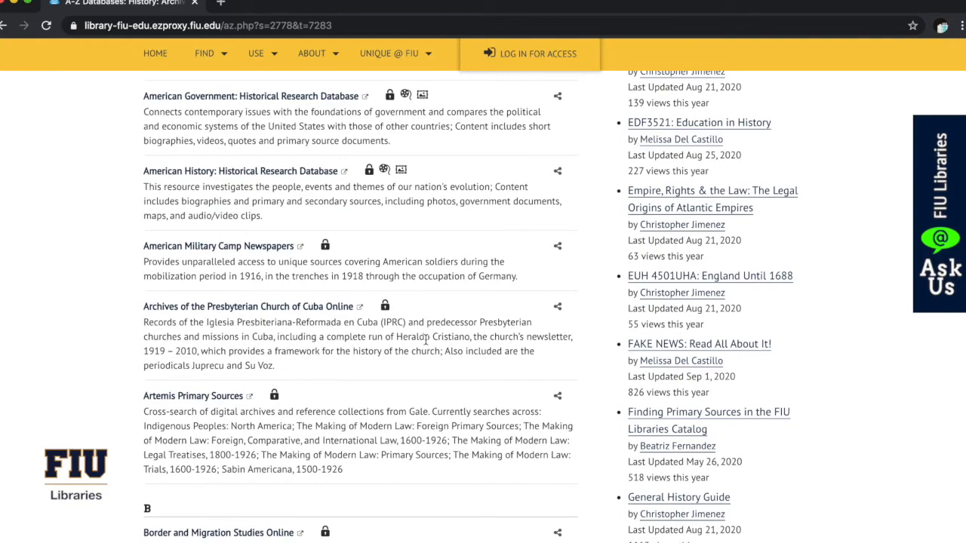
scroll(down, 3)
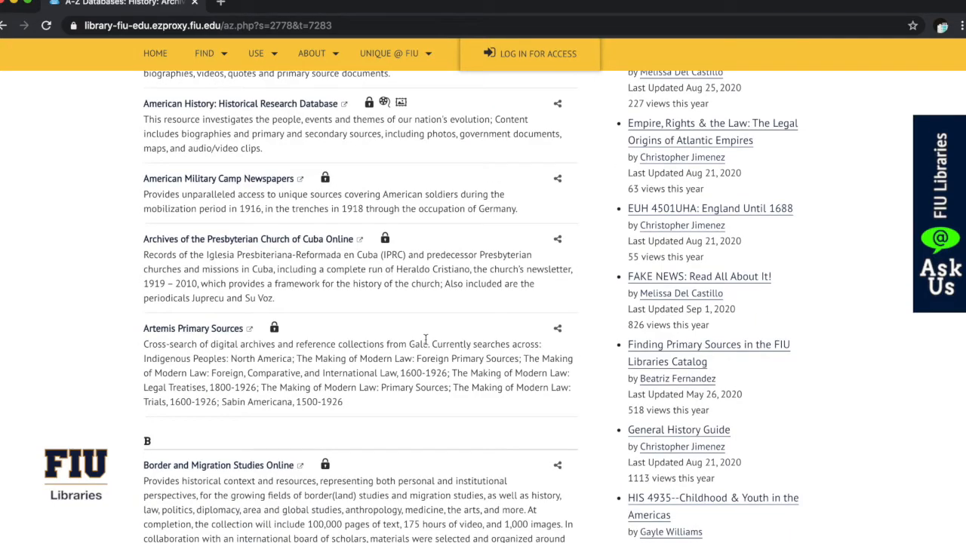
scroll(up, 3)
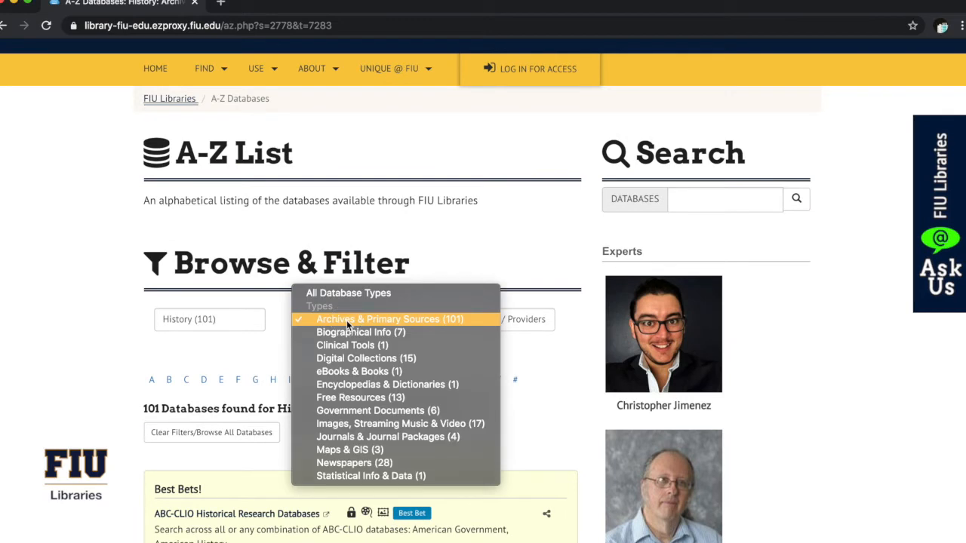
mouse_move(351, 344)
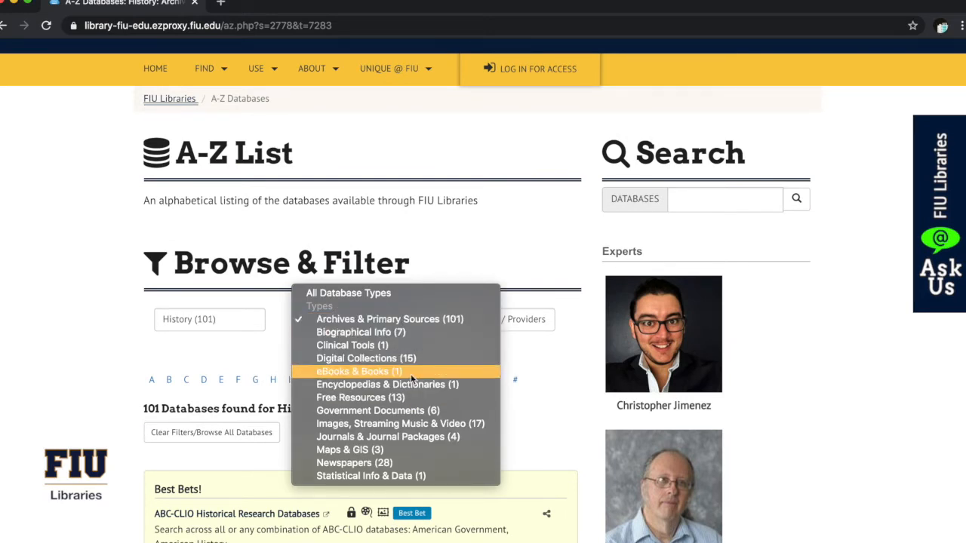
mouse_move(441, 402)
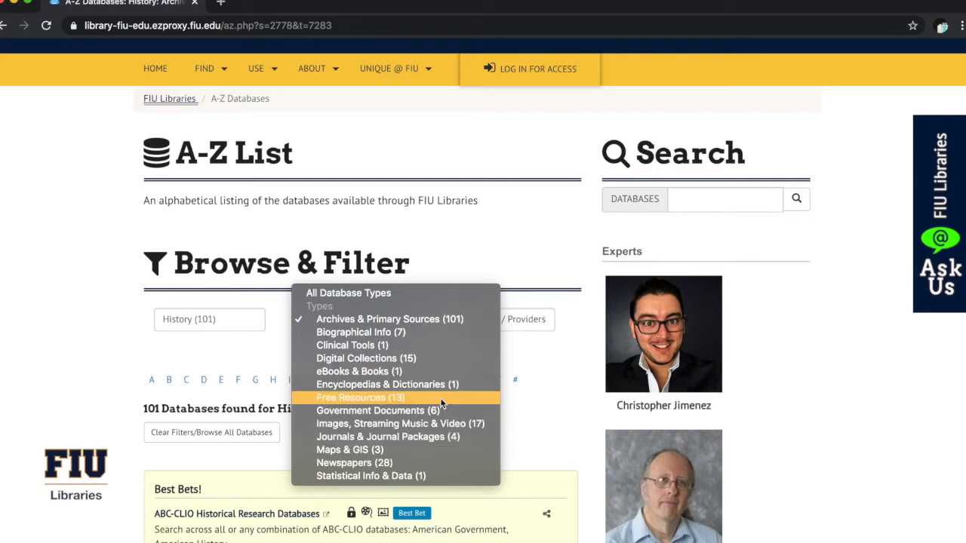
mouse_move(441, 410)
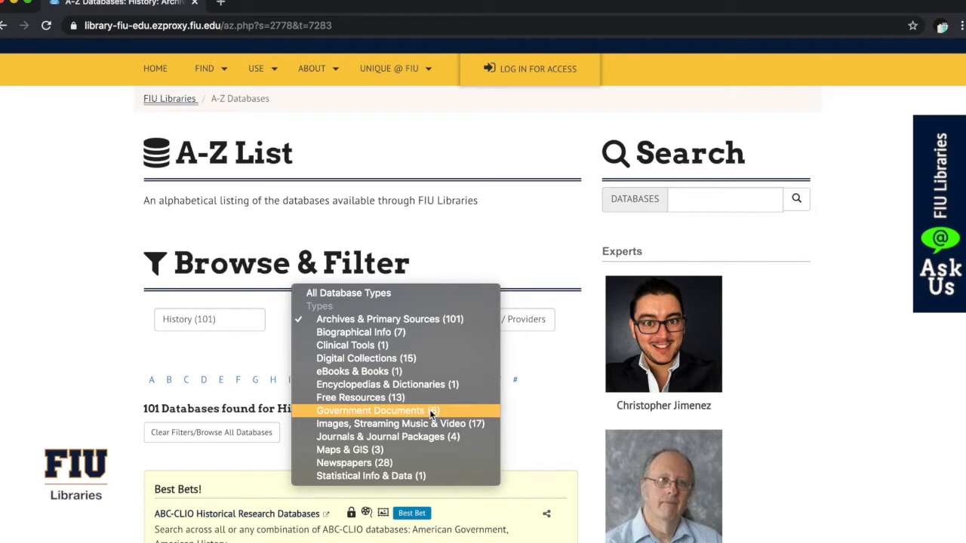
mouse_move(396, 423)
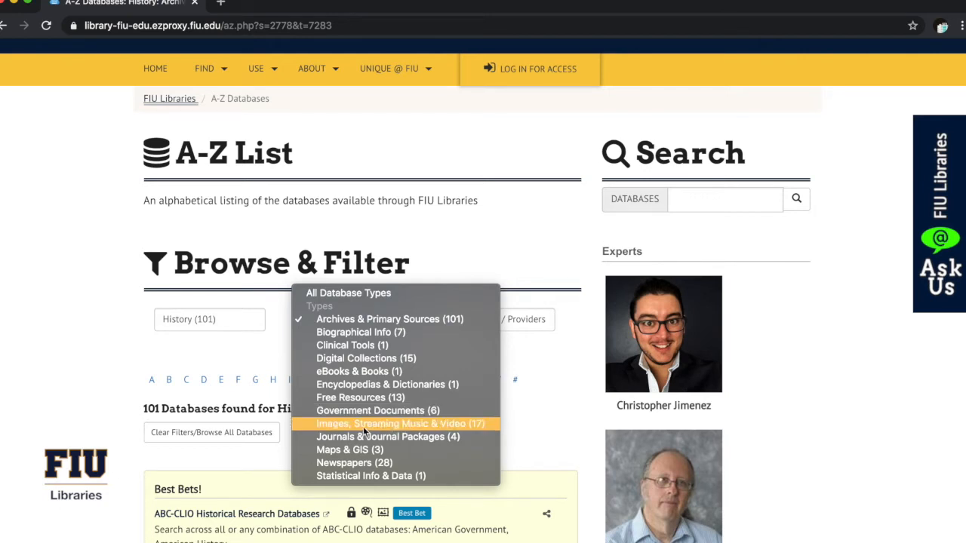
mouse_move(414, 430)
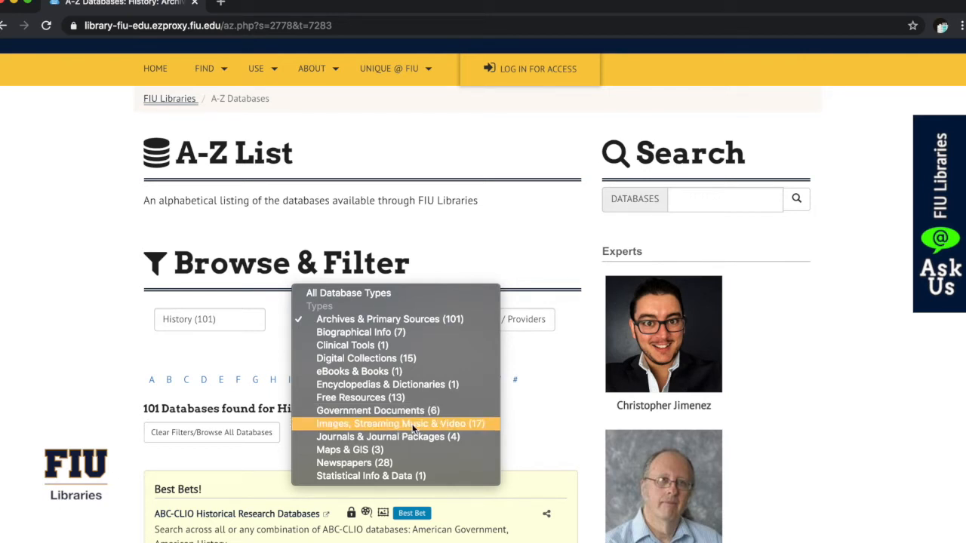
mouse_move(400, 431)
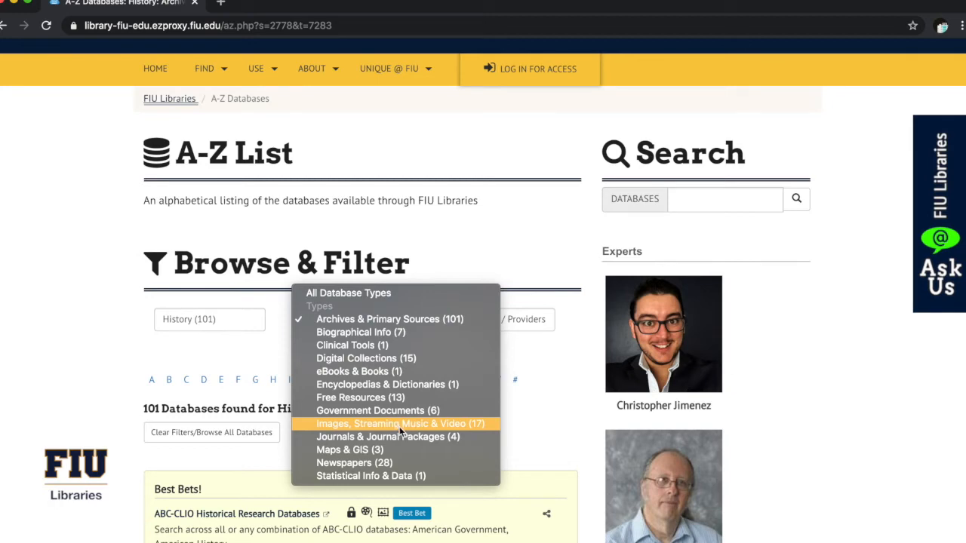
mouse_move(392, 461)
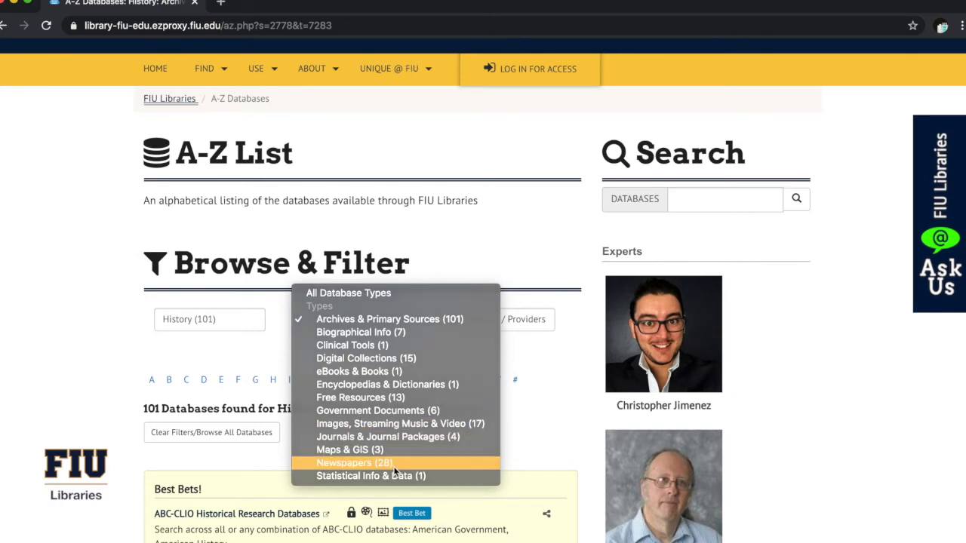
Change the type filter to Newspapers, showing 47 History newspaper databases.
click(355, 462)
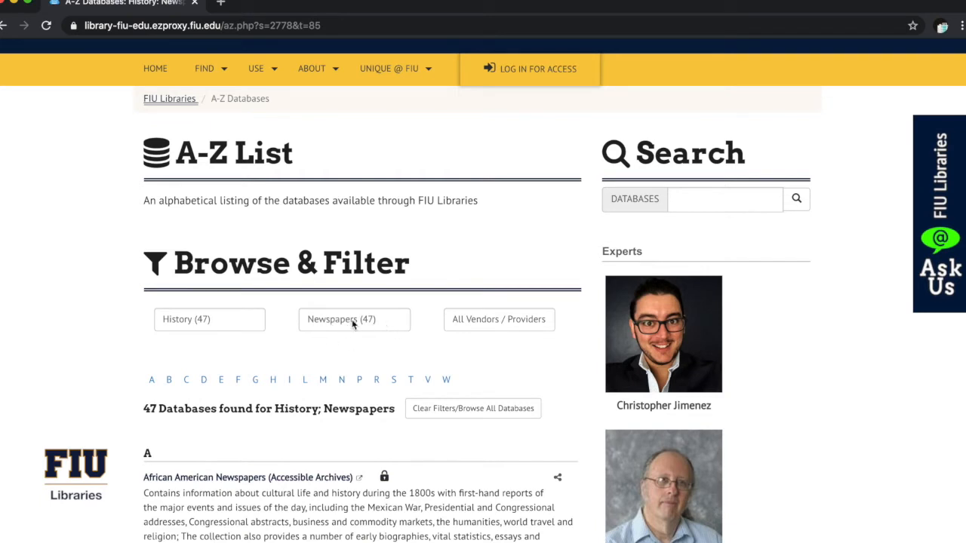
mouse_move(285, 401)
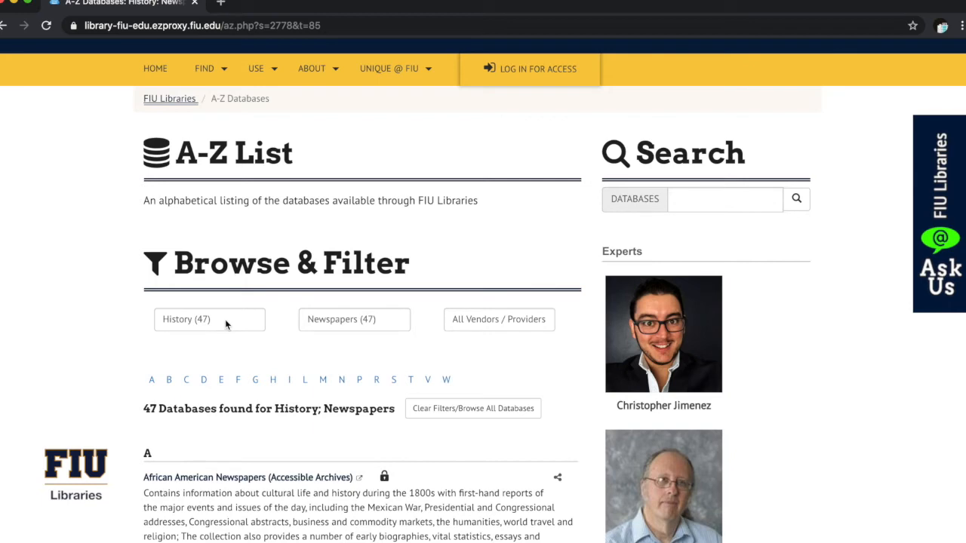
Reset the subject filter to All Subjects, listing all 76 Newspapers databases.
click(208, 318)
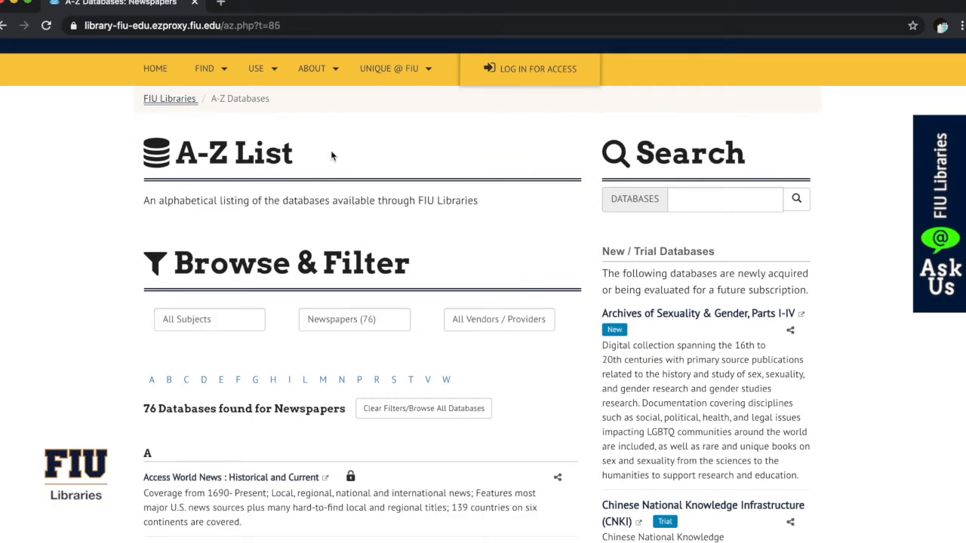
mouse_move(372, 354)
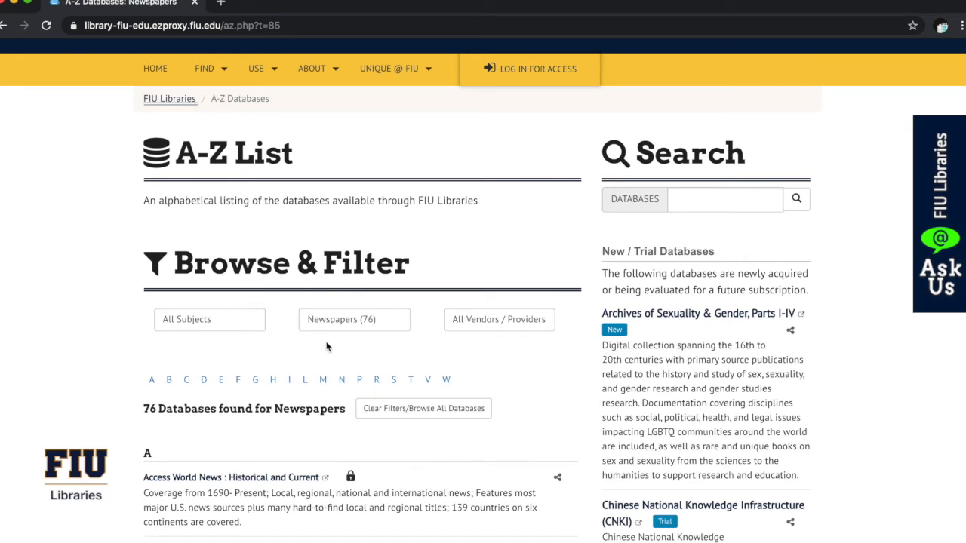
scroll(down, 3)
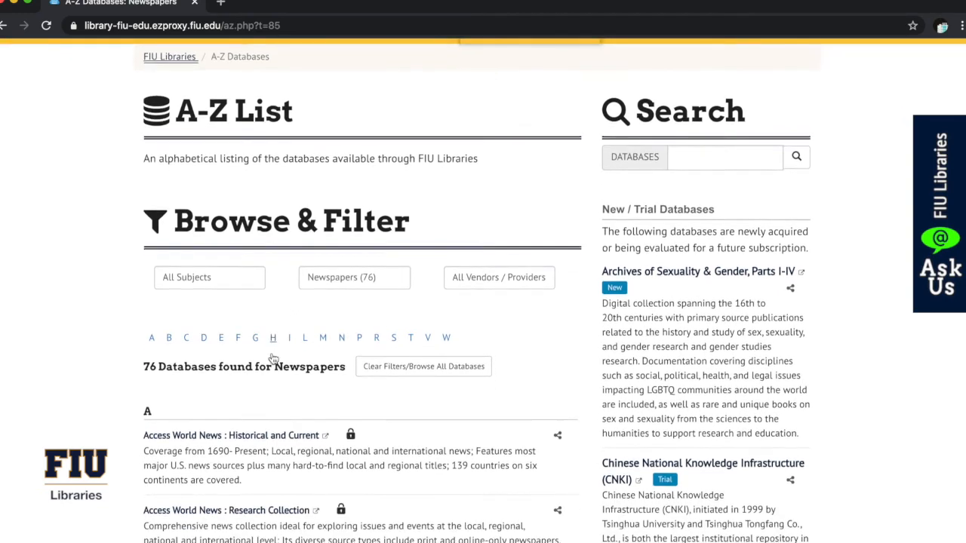
scroll(down, 3)
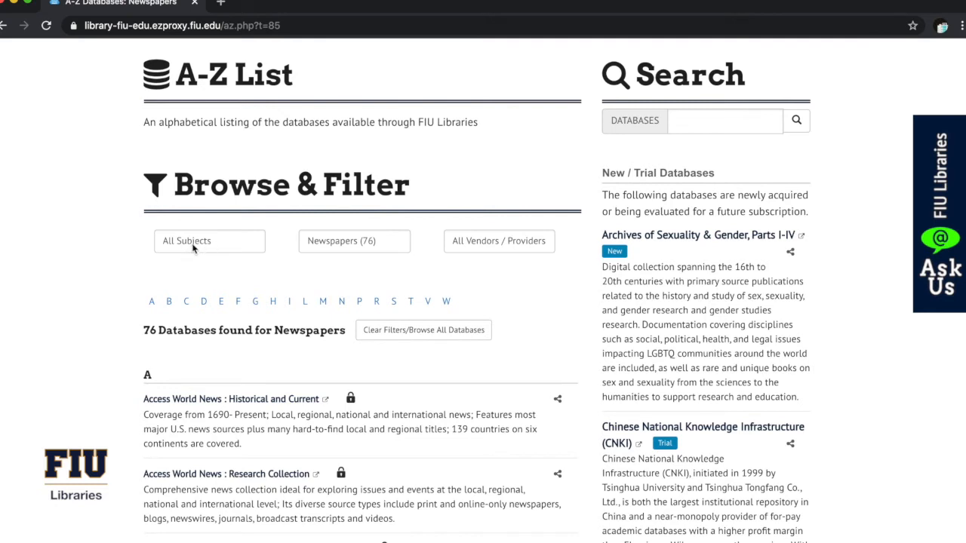
mouse_move(329, 247)
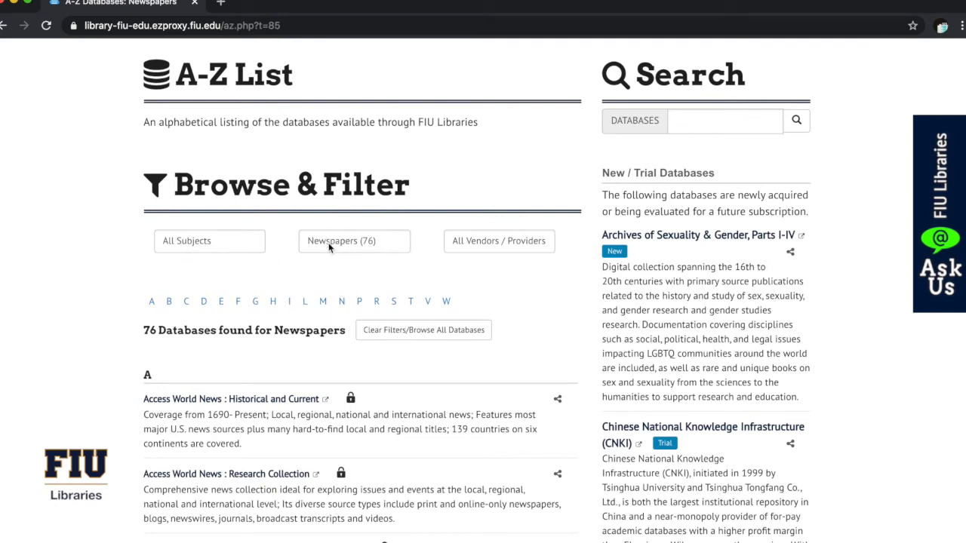
mouse_move(361, 250)
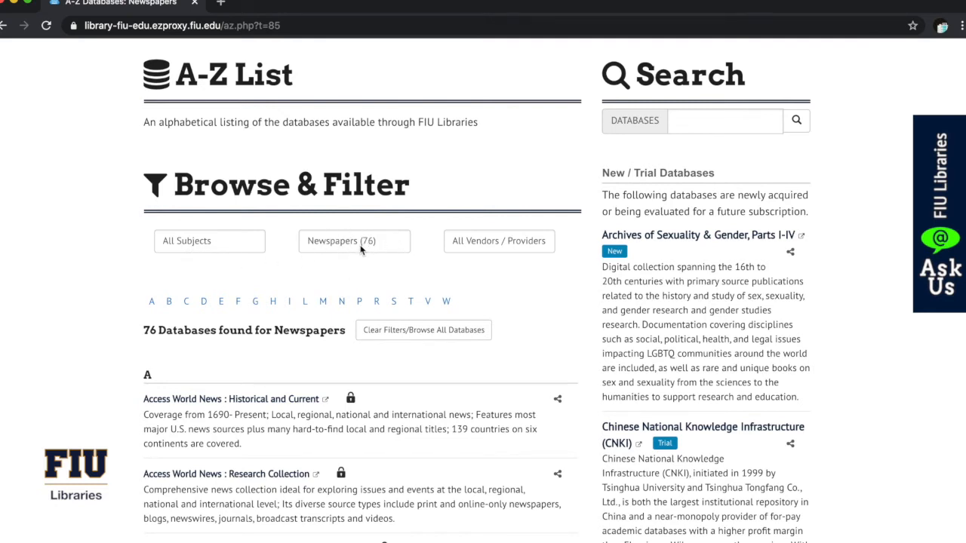
mouse_move(383, 253)
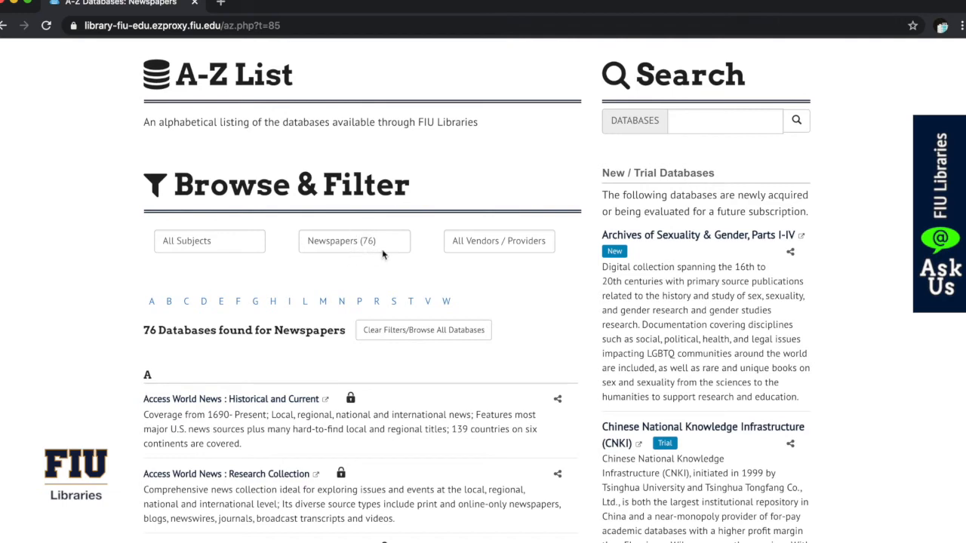
mouse_move(389, 258)
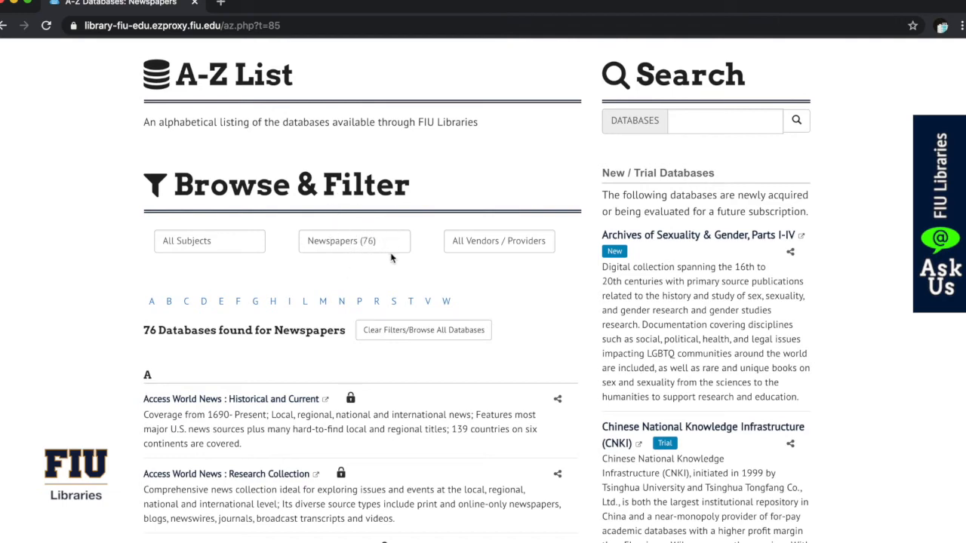
scroll(down, 3)
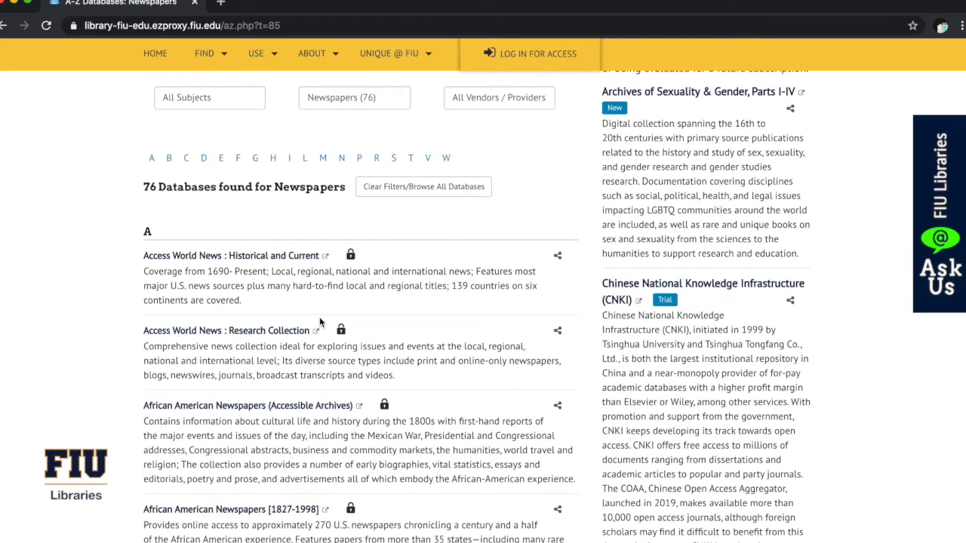
scroll(down, 3)
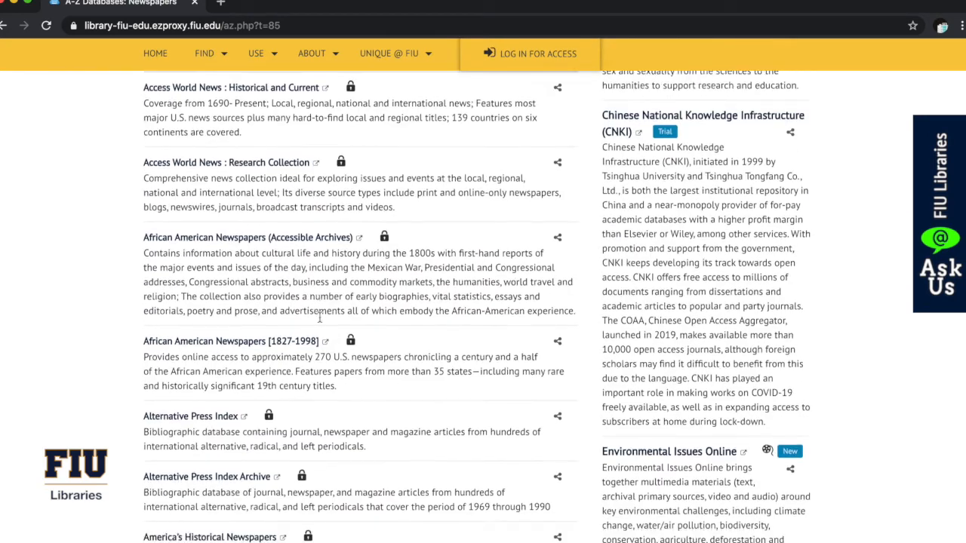
scroll(down, 3)
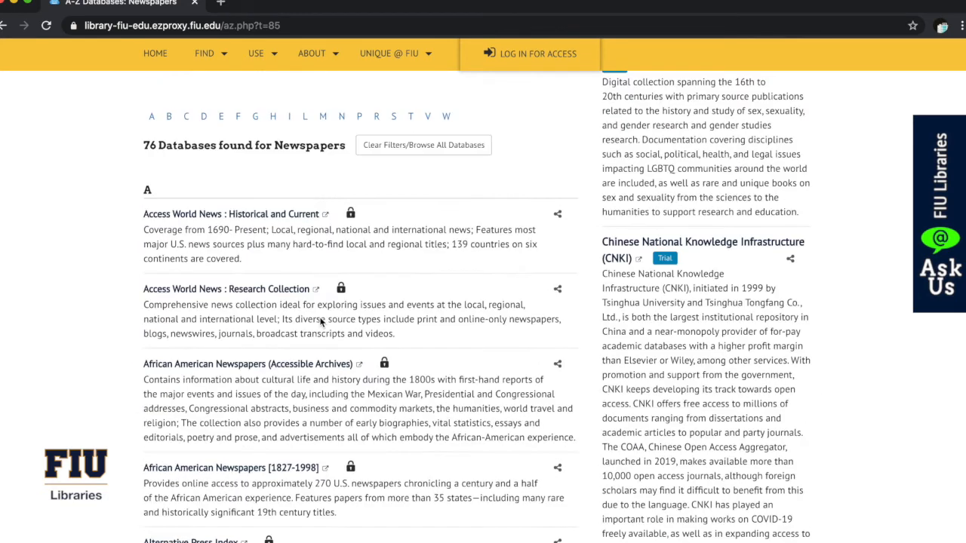
scroll(up, 3)
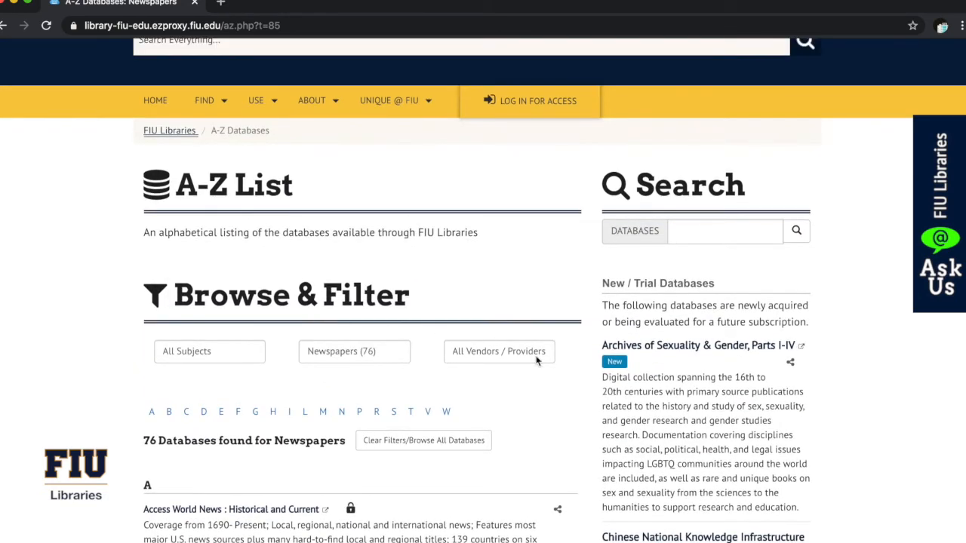
mouse_move(501, 356)
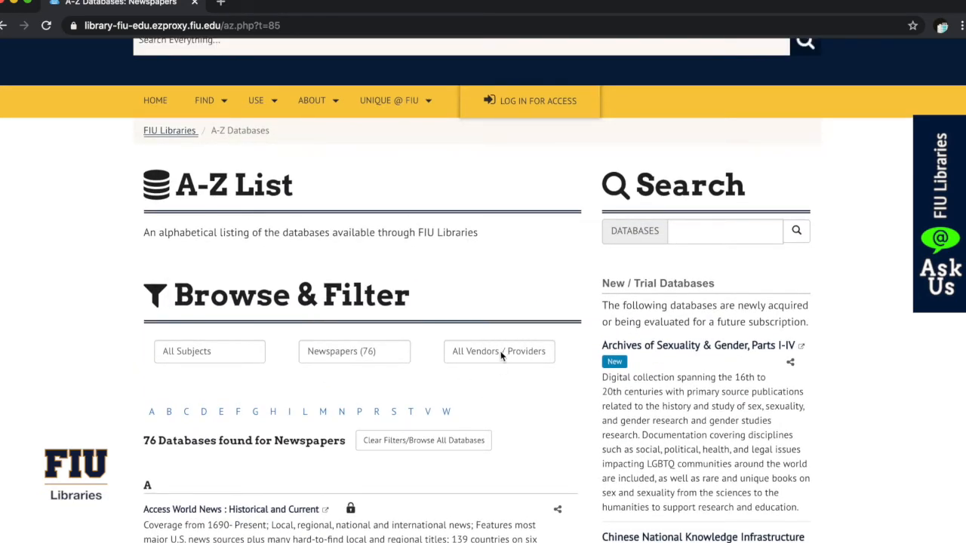
Filter the Newspapers list by vendor NewsBank/ReadEx, leaving 16 databases.
click(498, 350)
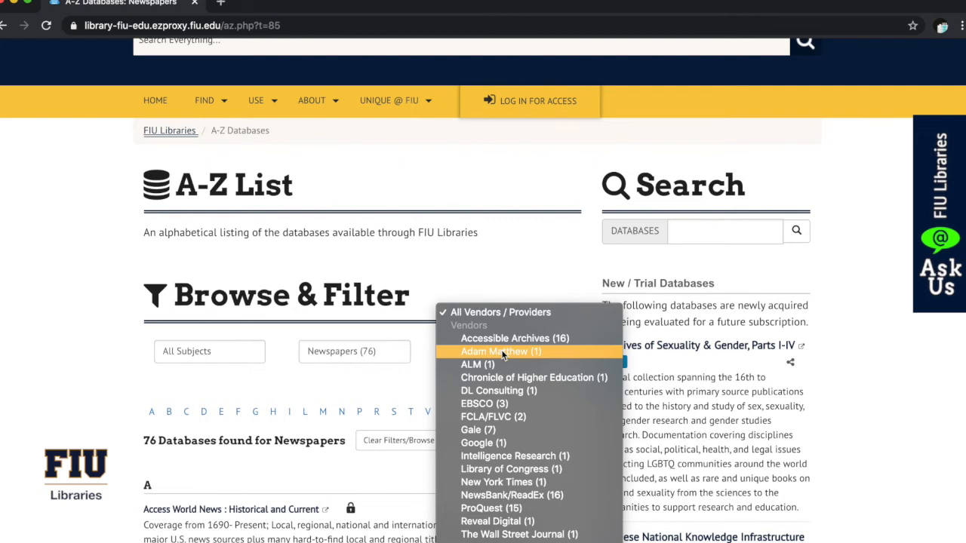
mouse_move(549, 362)
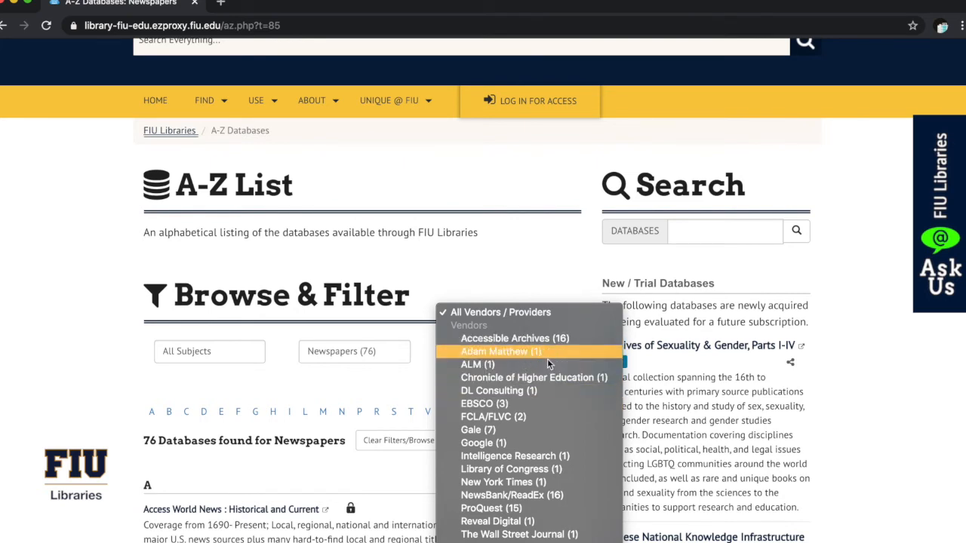
mouse_move(562, 498)
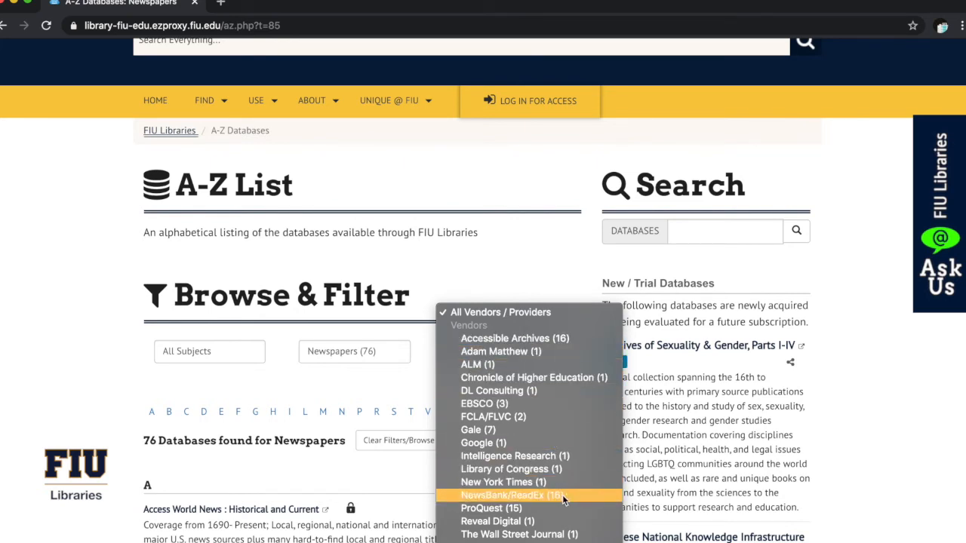
click(510, 495)
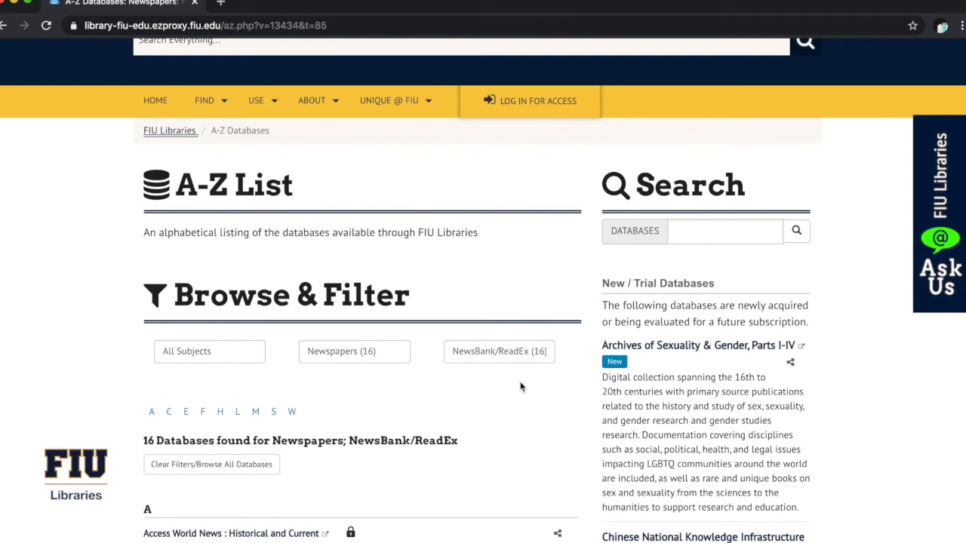
mouse_move(530, 368)
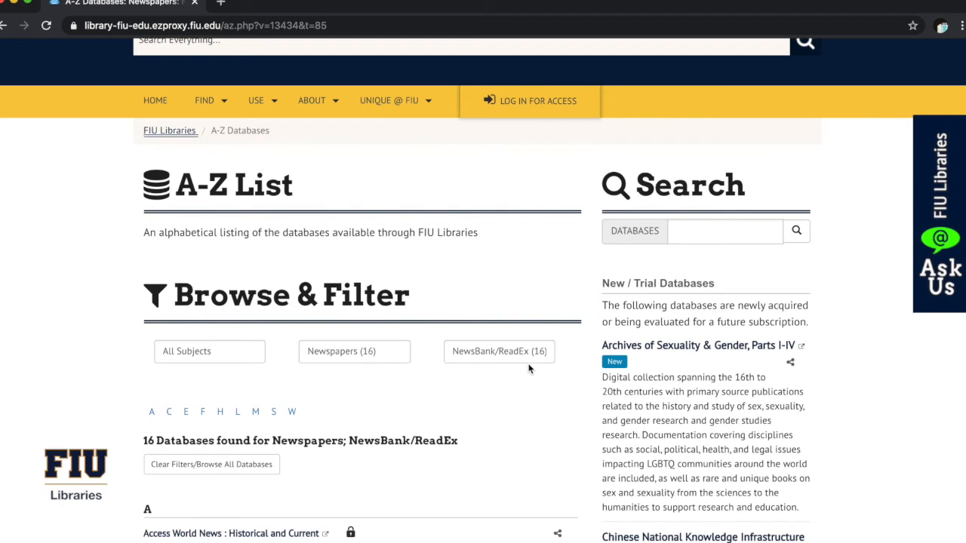
mouse_move(543, 365)
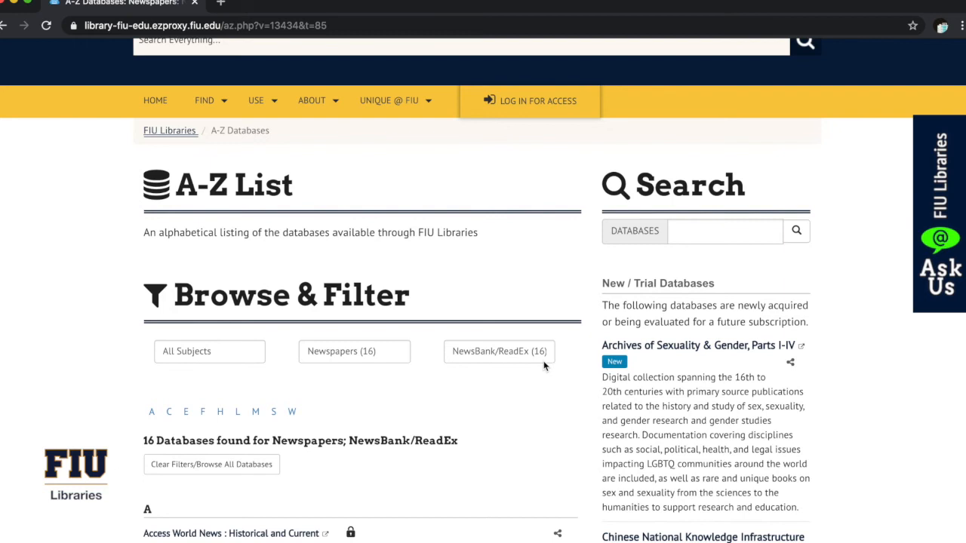
scroll(down, 3)
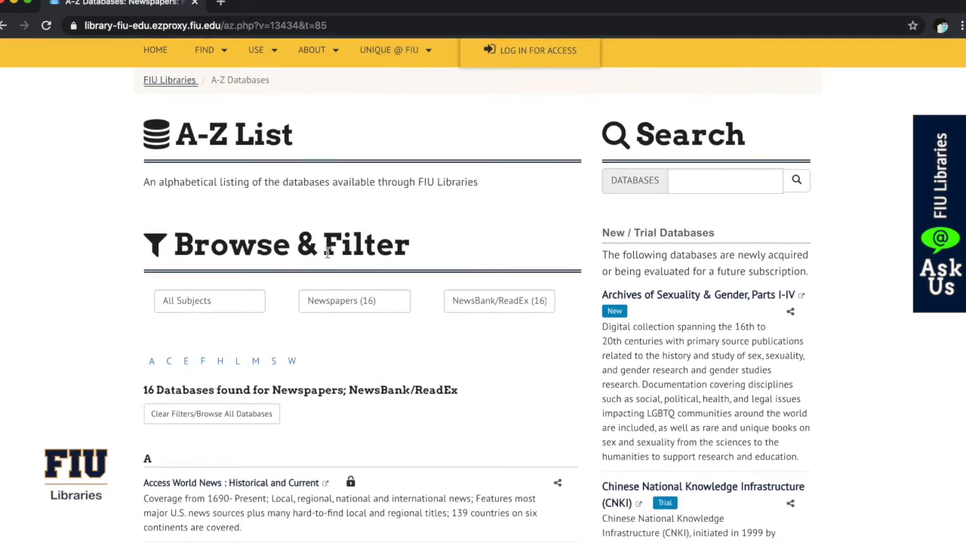
mouse_move(323, 287)
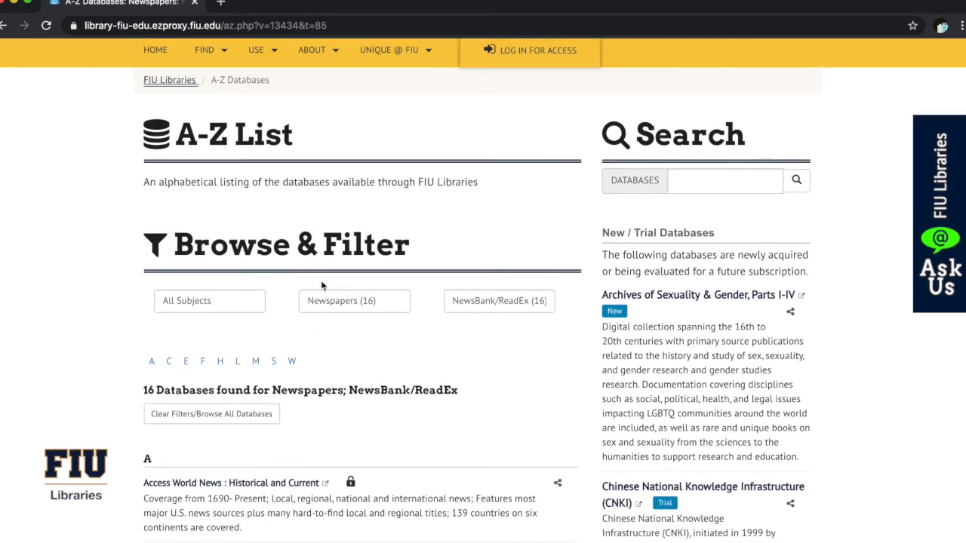
mouse_move(339, 270)
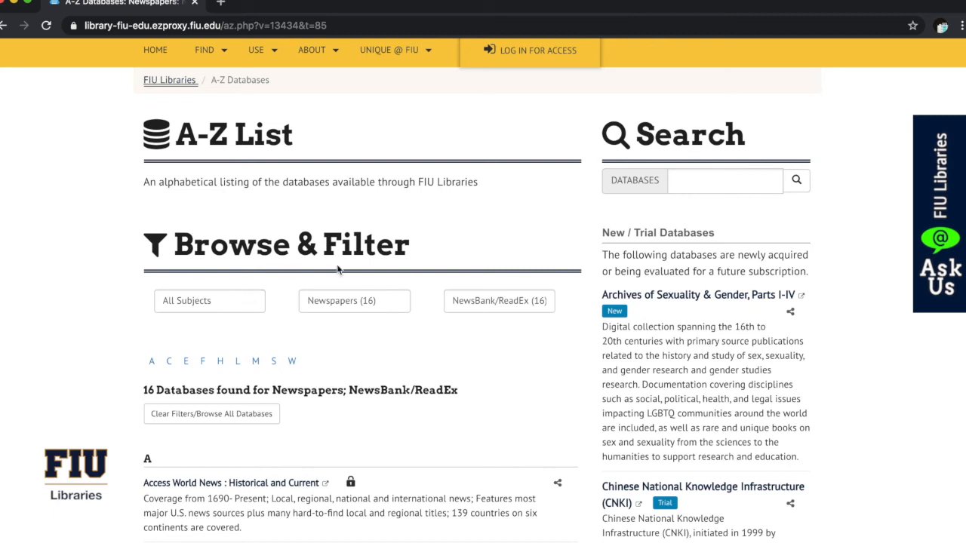
click(353, 300)
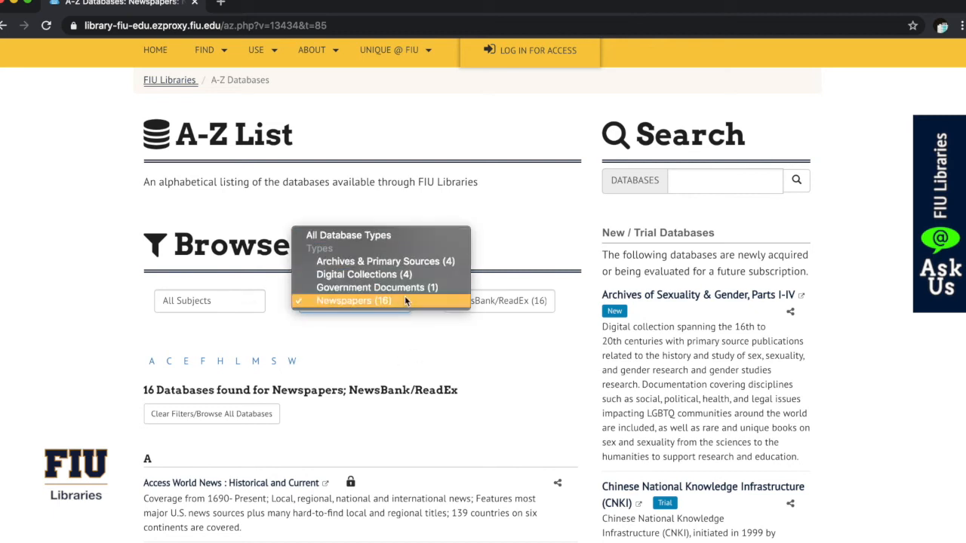
click(353, 301)
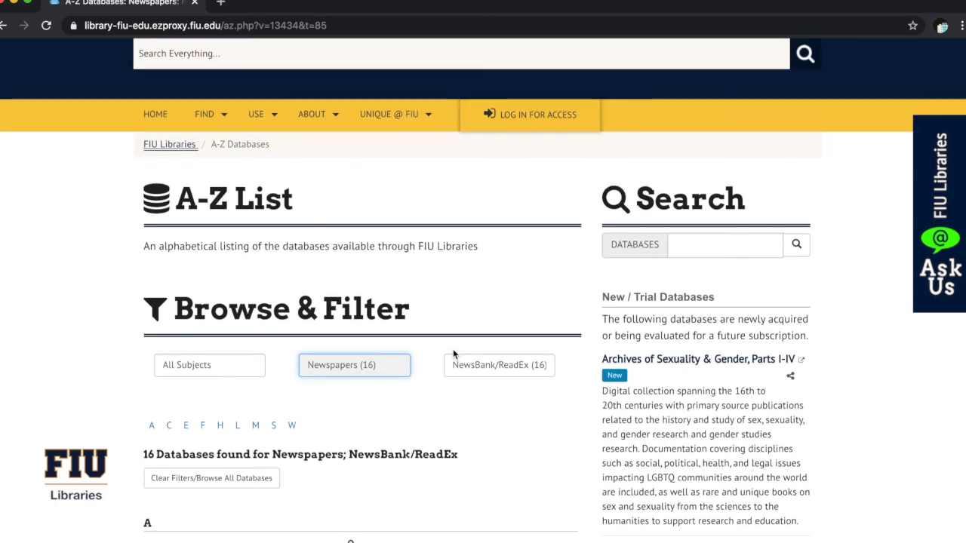
mouse_move(245, 241)
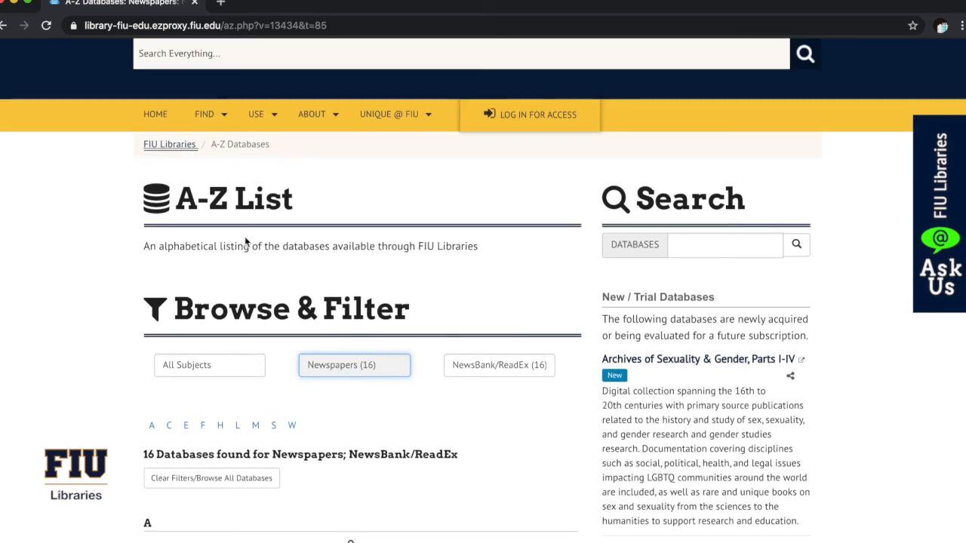
mouse_move(243, 320)
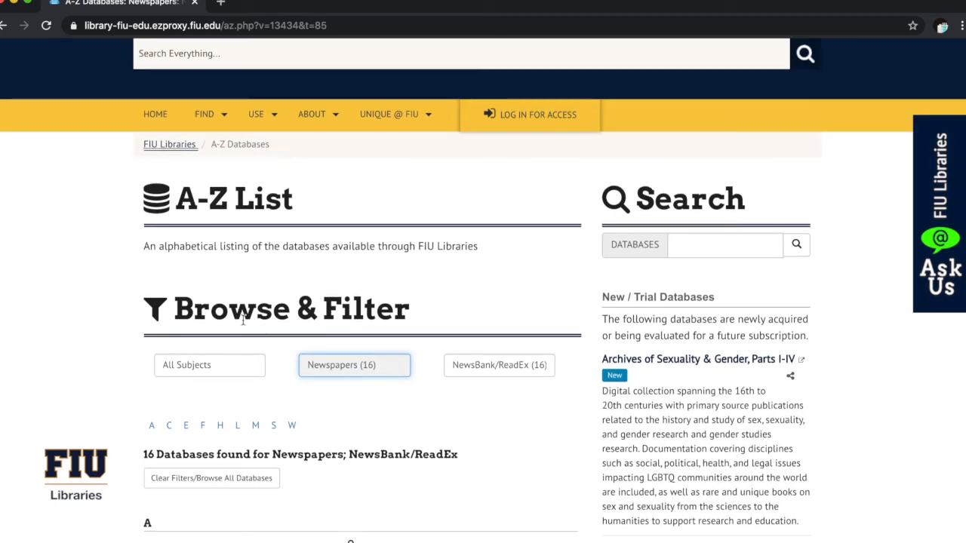
mouse_move(314, 415)
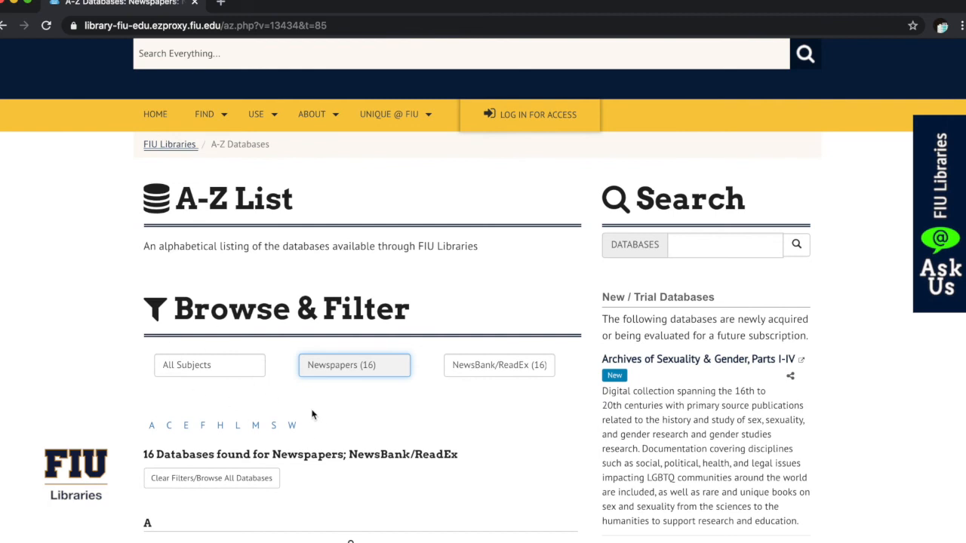
mouse_move(403, 423)
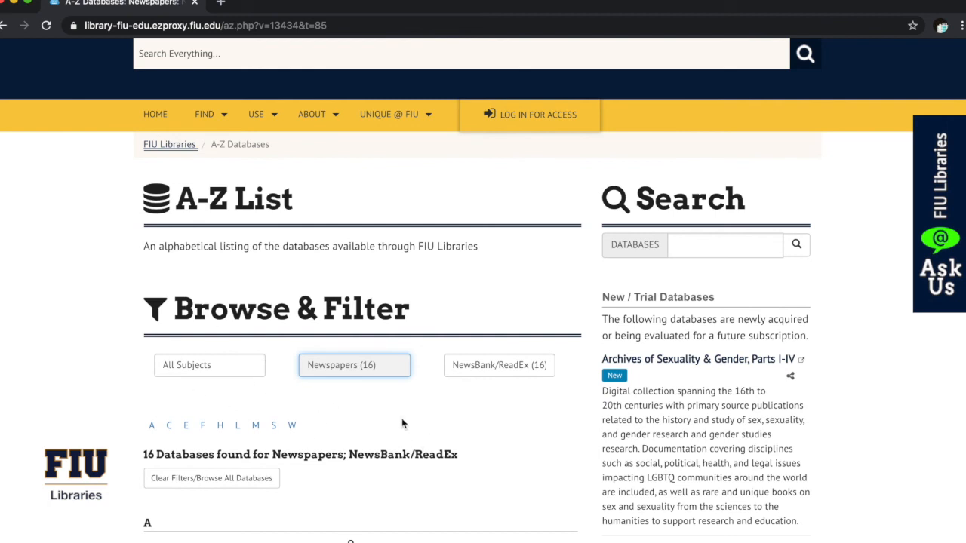
scroll(down, 3)
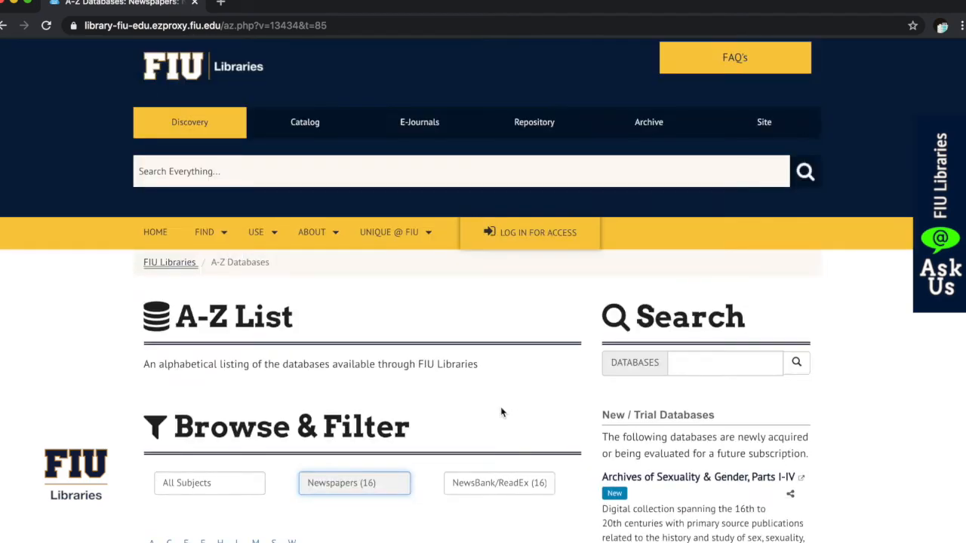
Reset the type filter to All Database Types, showing 23 NewsBank/ReadEx databases.
click(353, 483)
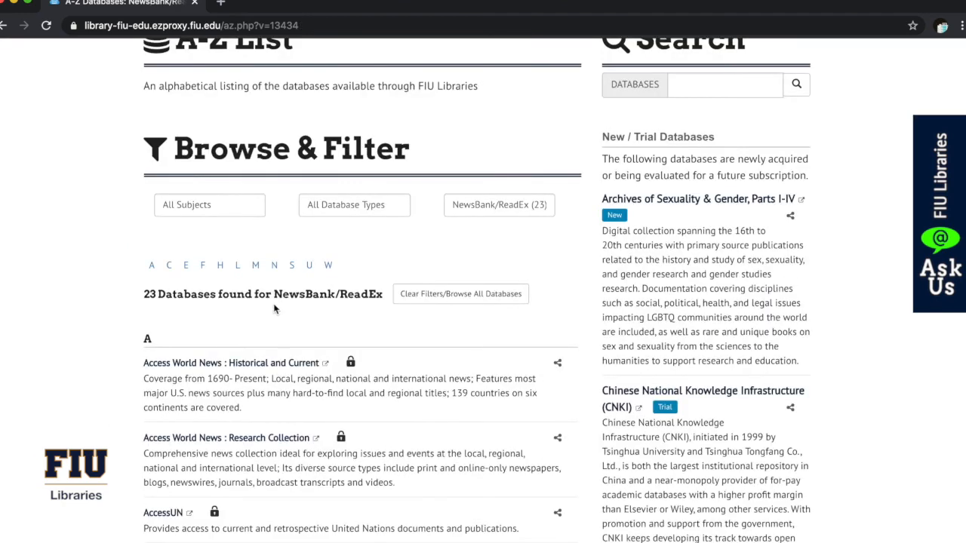
click(208, 206)
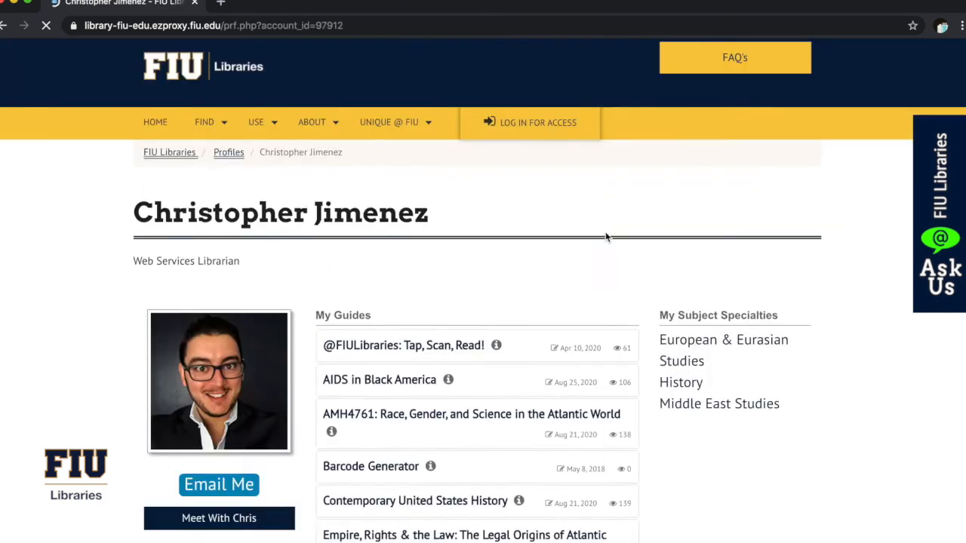
scroll(down, 3)
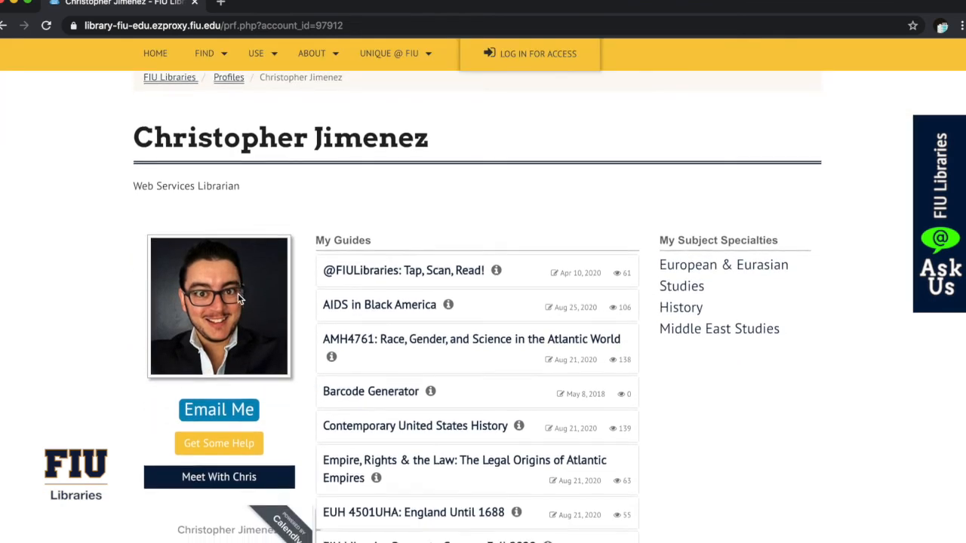
scroll(down, 3)
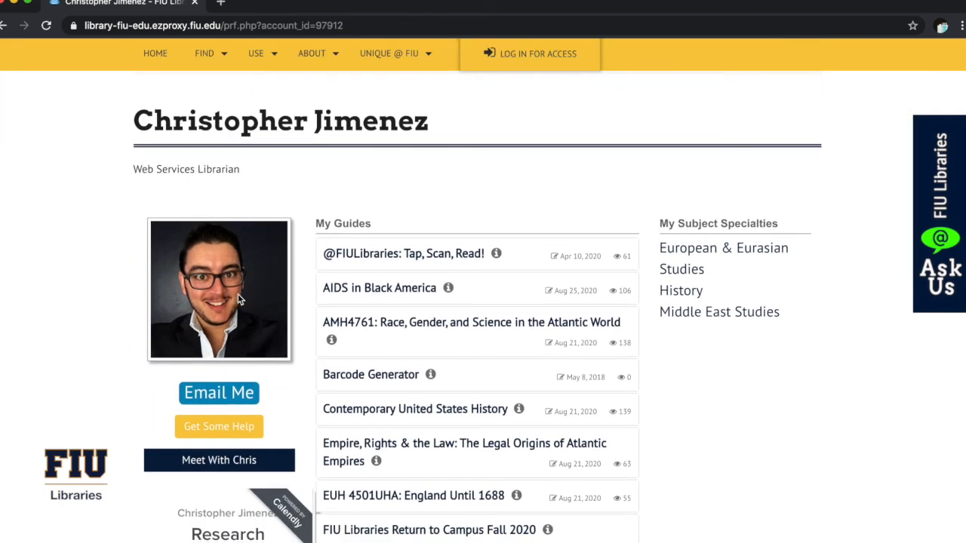
scroll(down, 3)
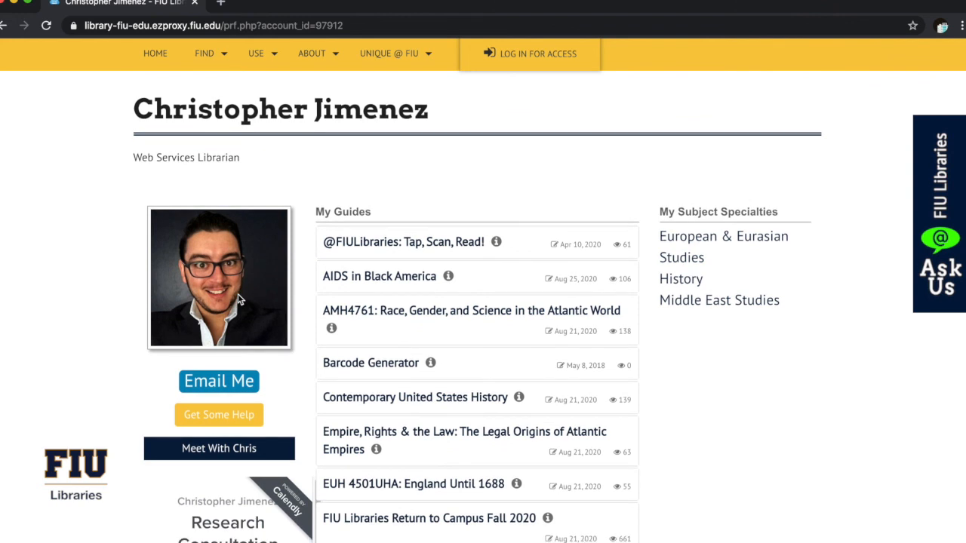
scroll(down, 3)
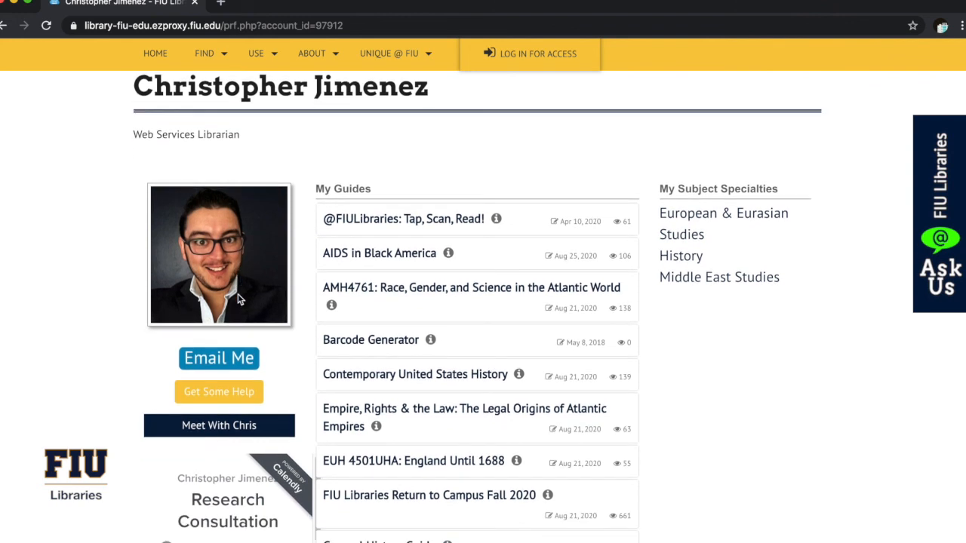